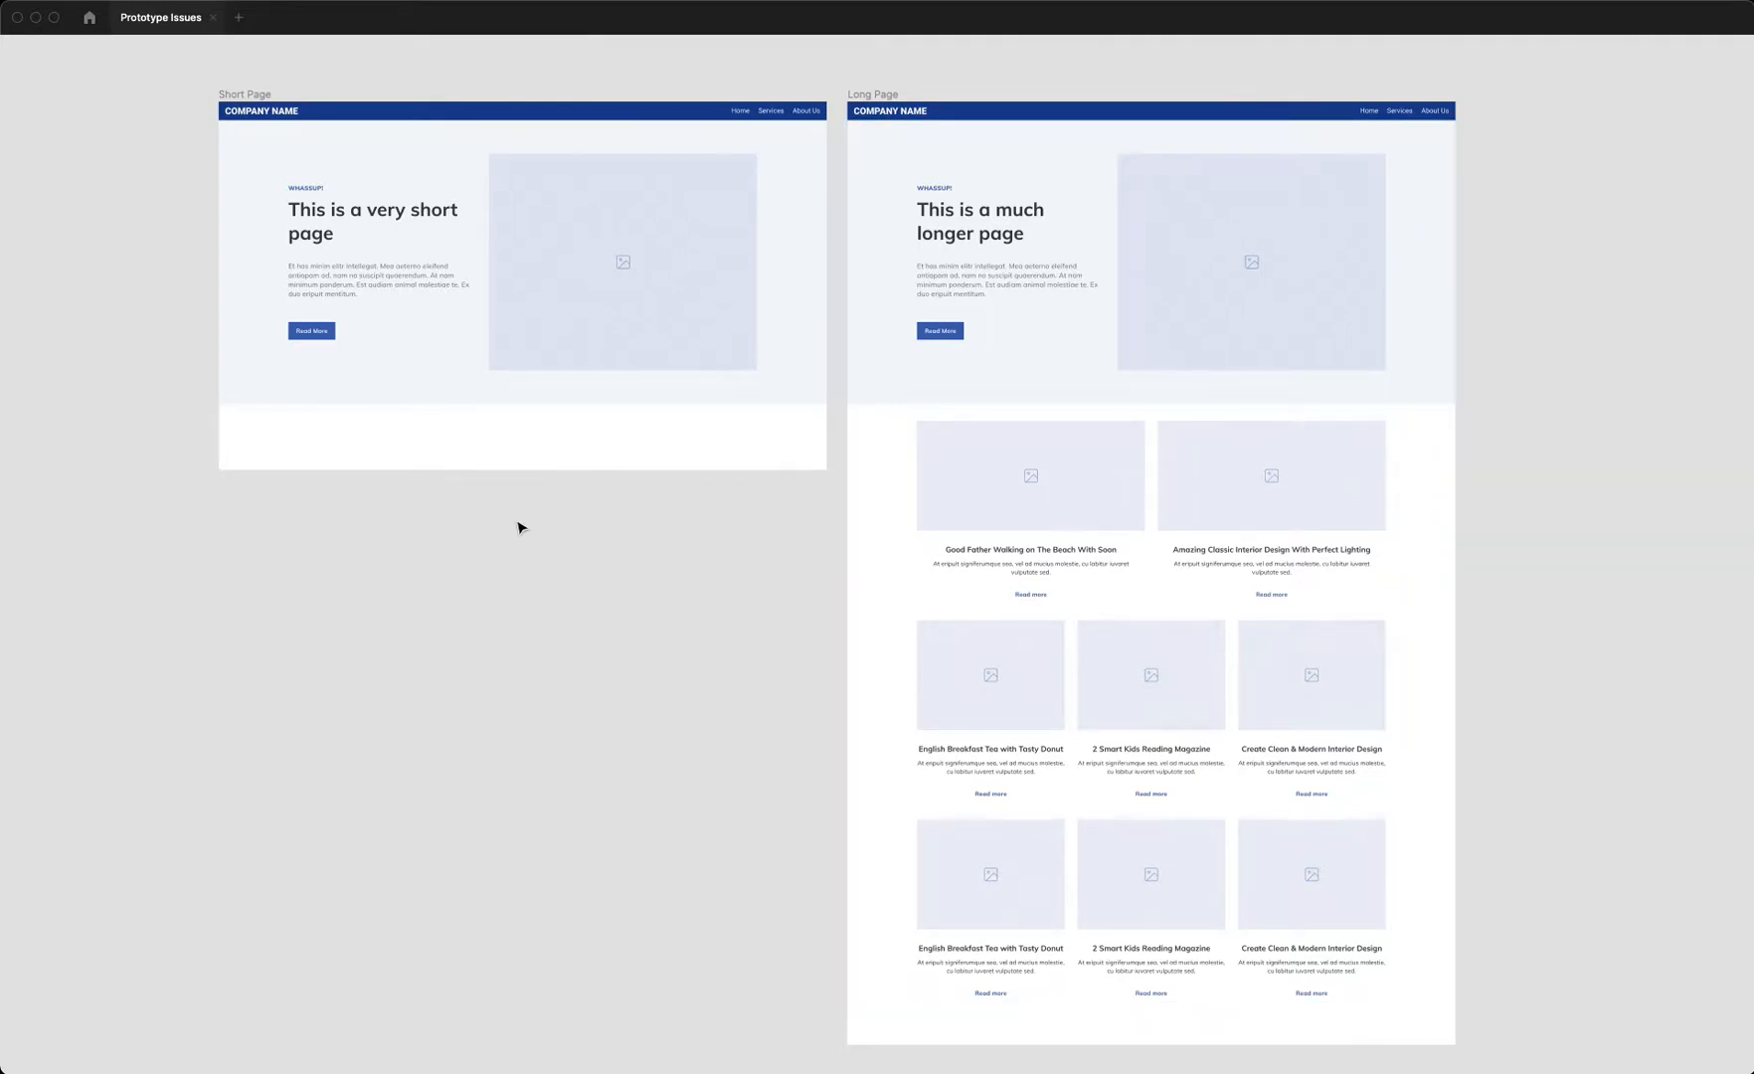
{"action": "mouse_move", "coordinate": [167, 112]}
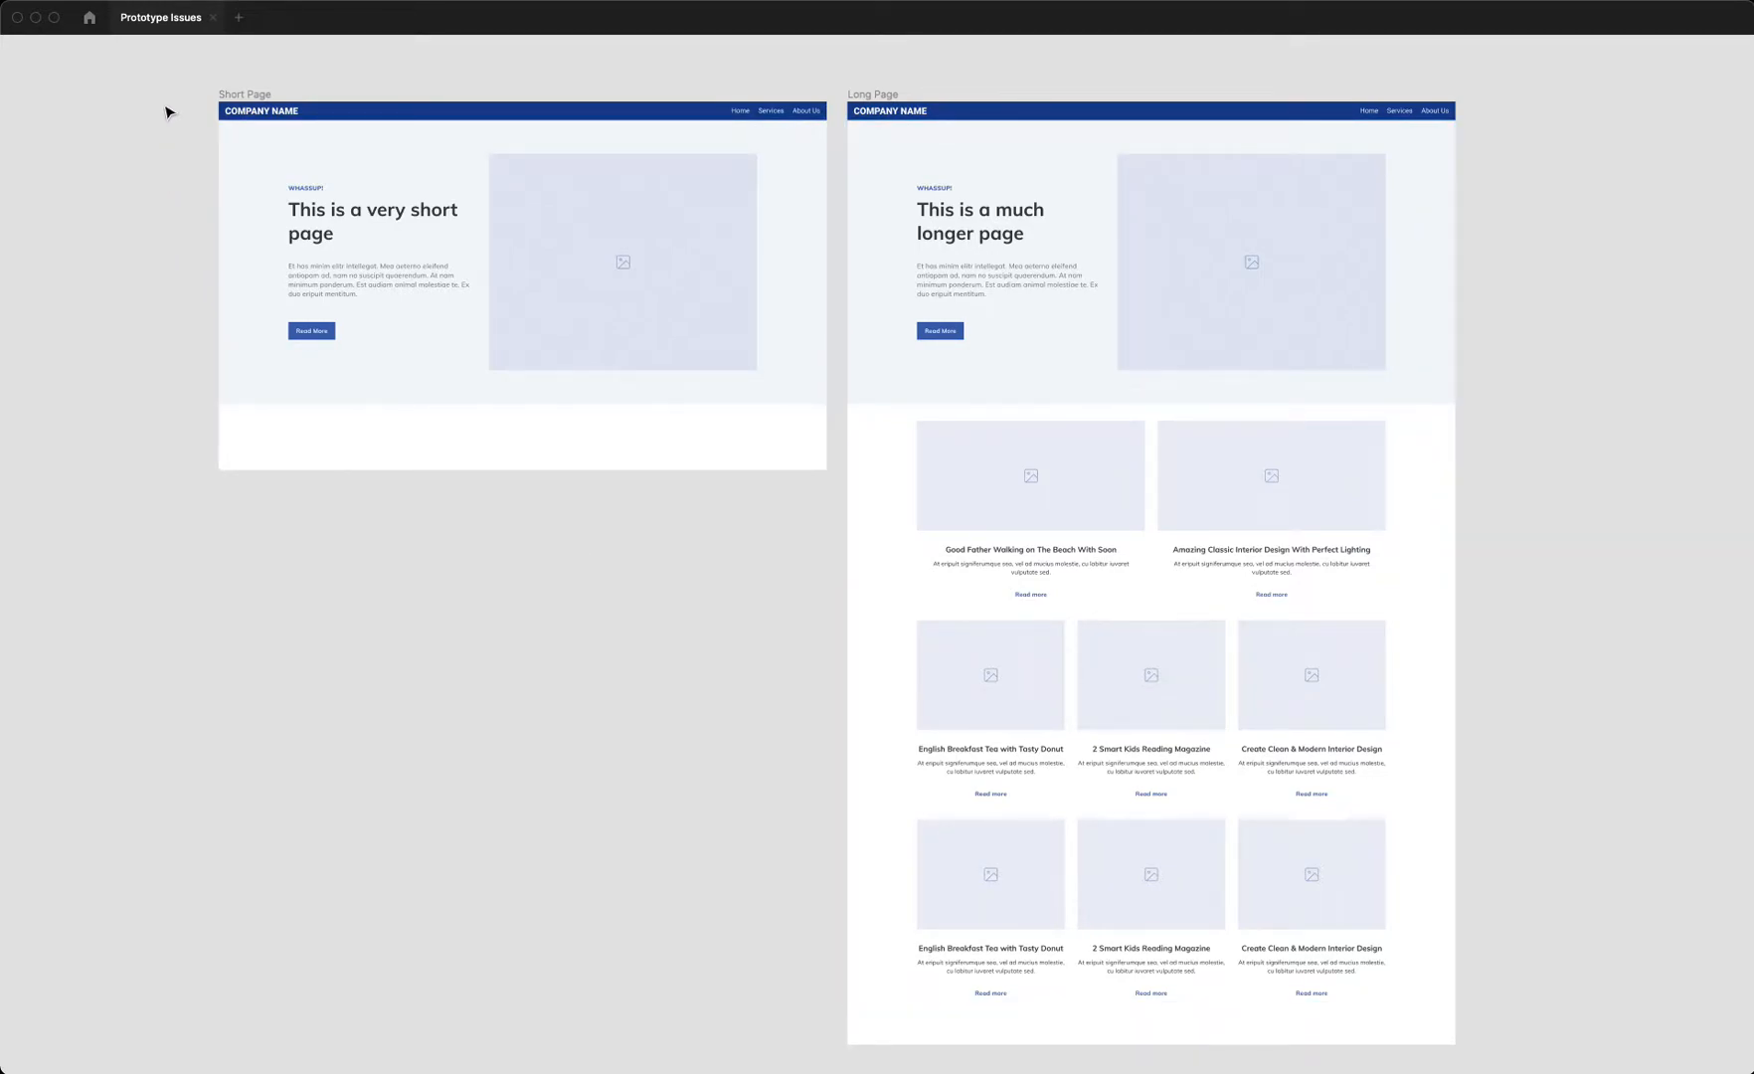
Step: Select the Short Page and Long Page frames in turn, then clear the selection
{"action": "left_click", "coordinate": [244, 93]}
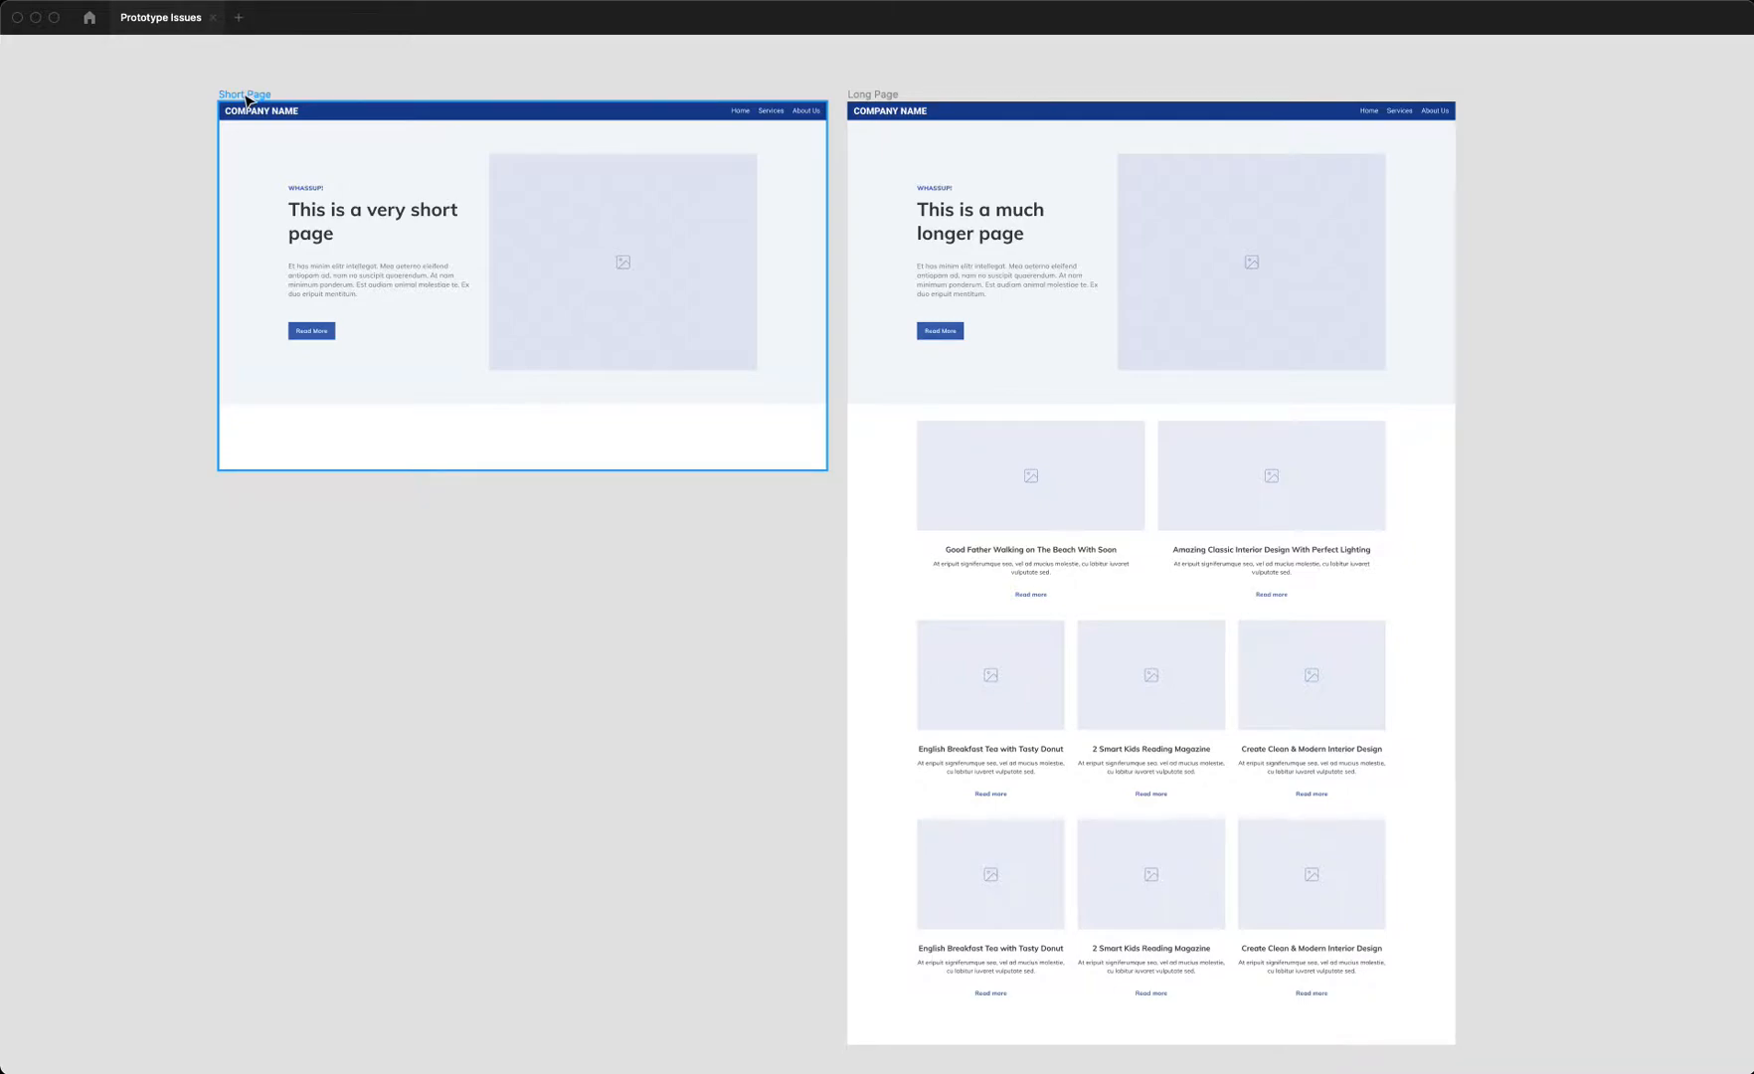
{"action": "left_click", "coordinate": [873, 93]}
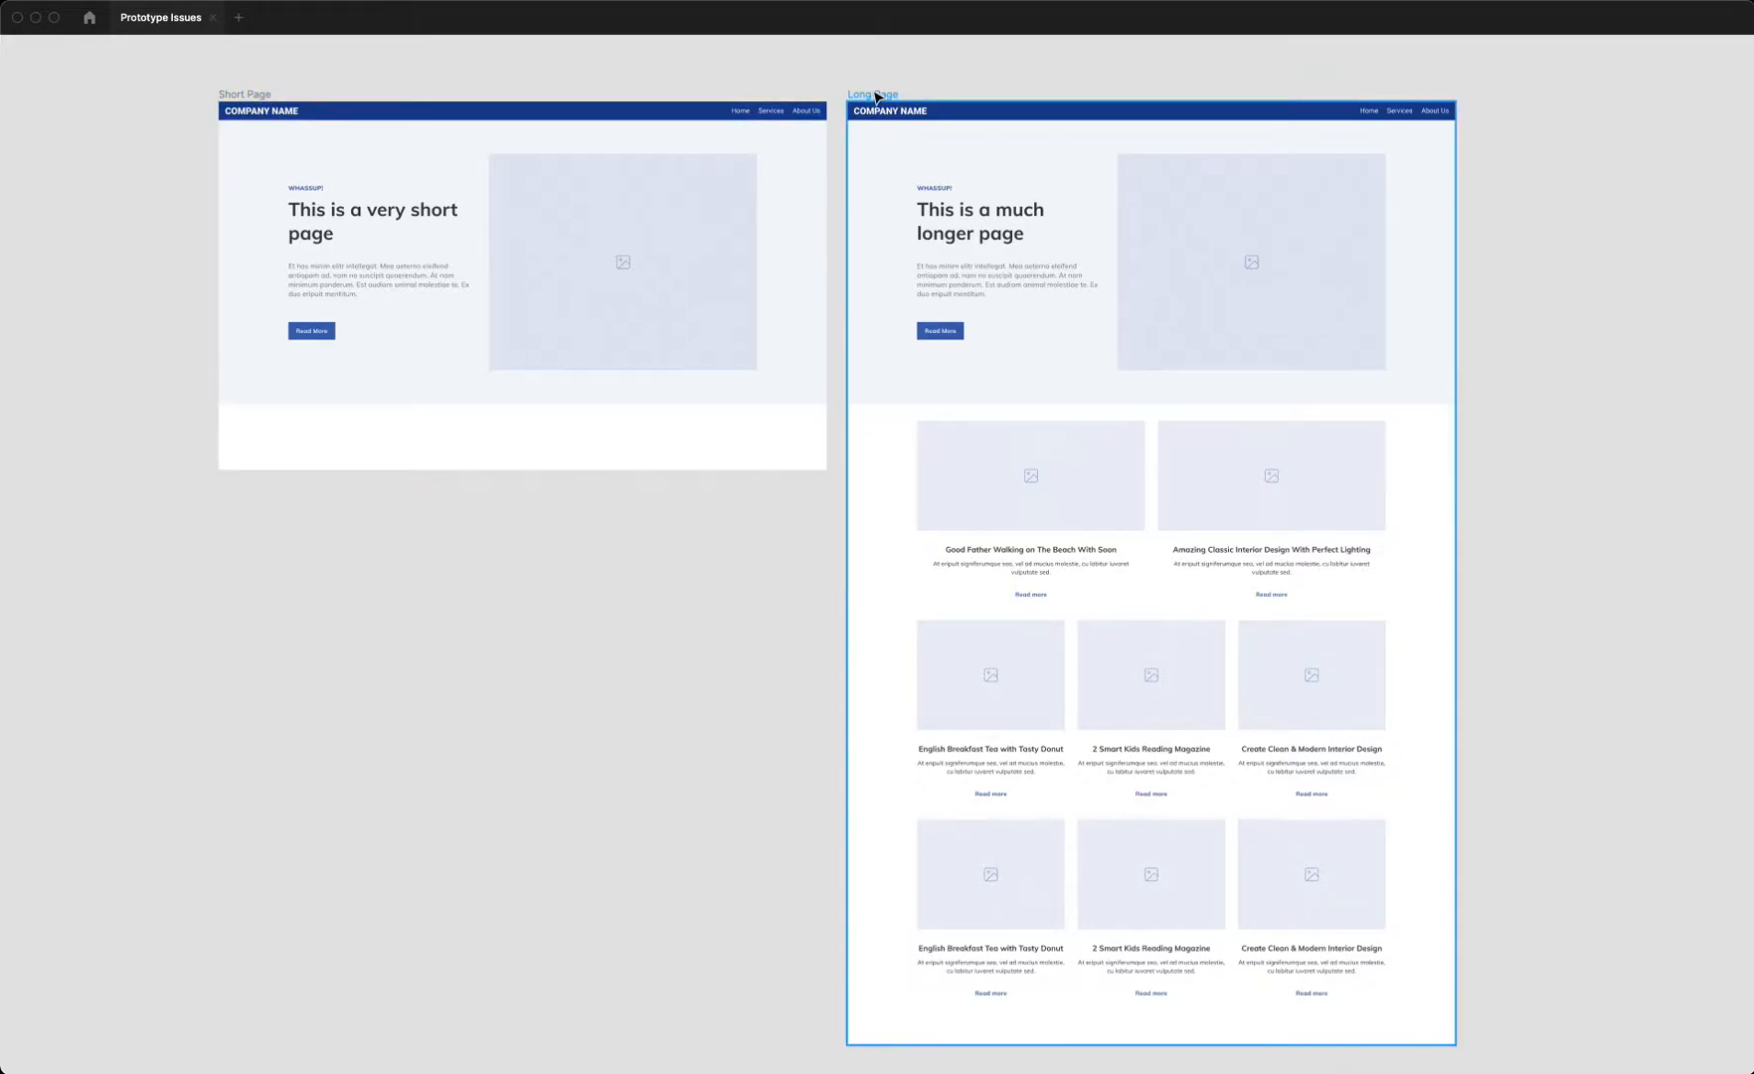
{"action": "left_click", "coordinate": [509, 398]}
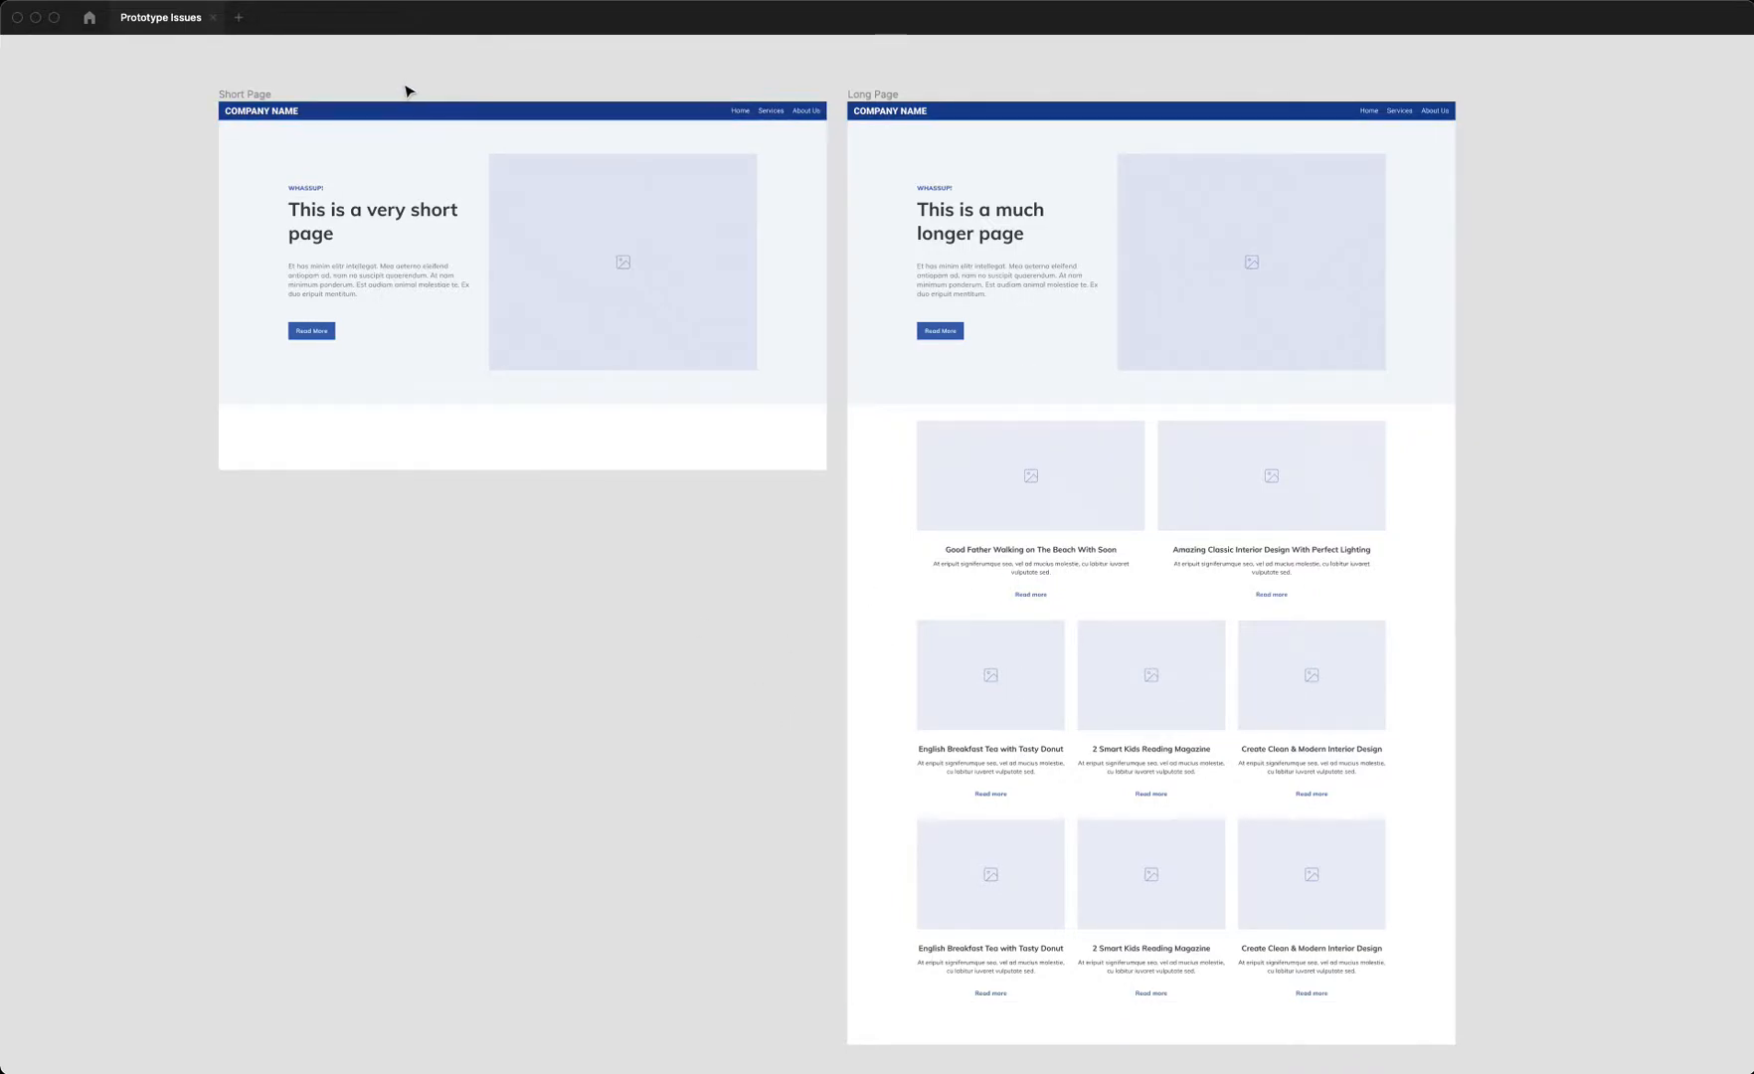
{"action": "mouse_move", "coordinate": [1231, 54]}
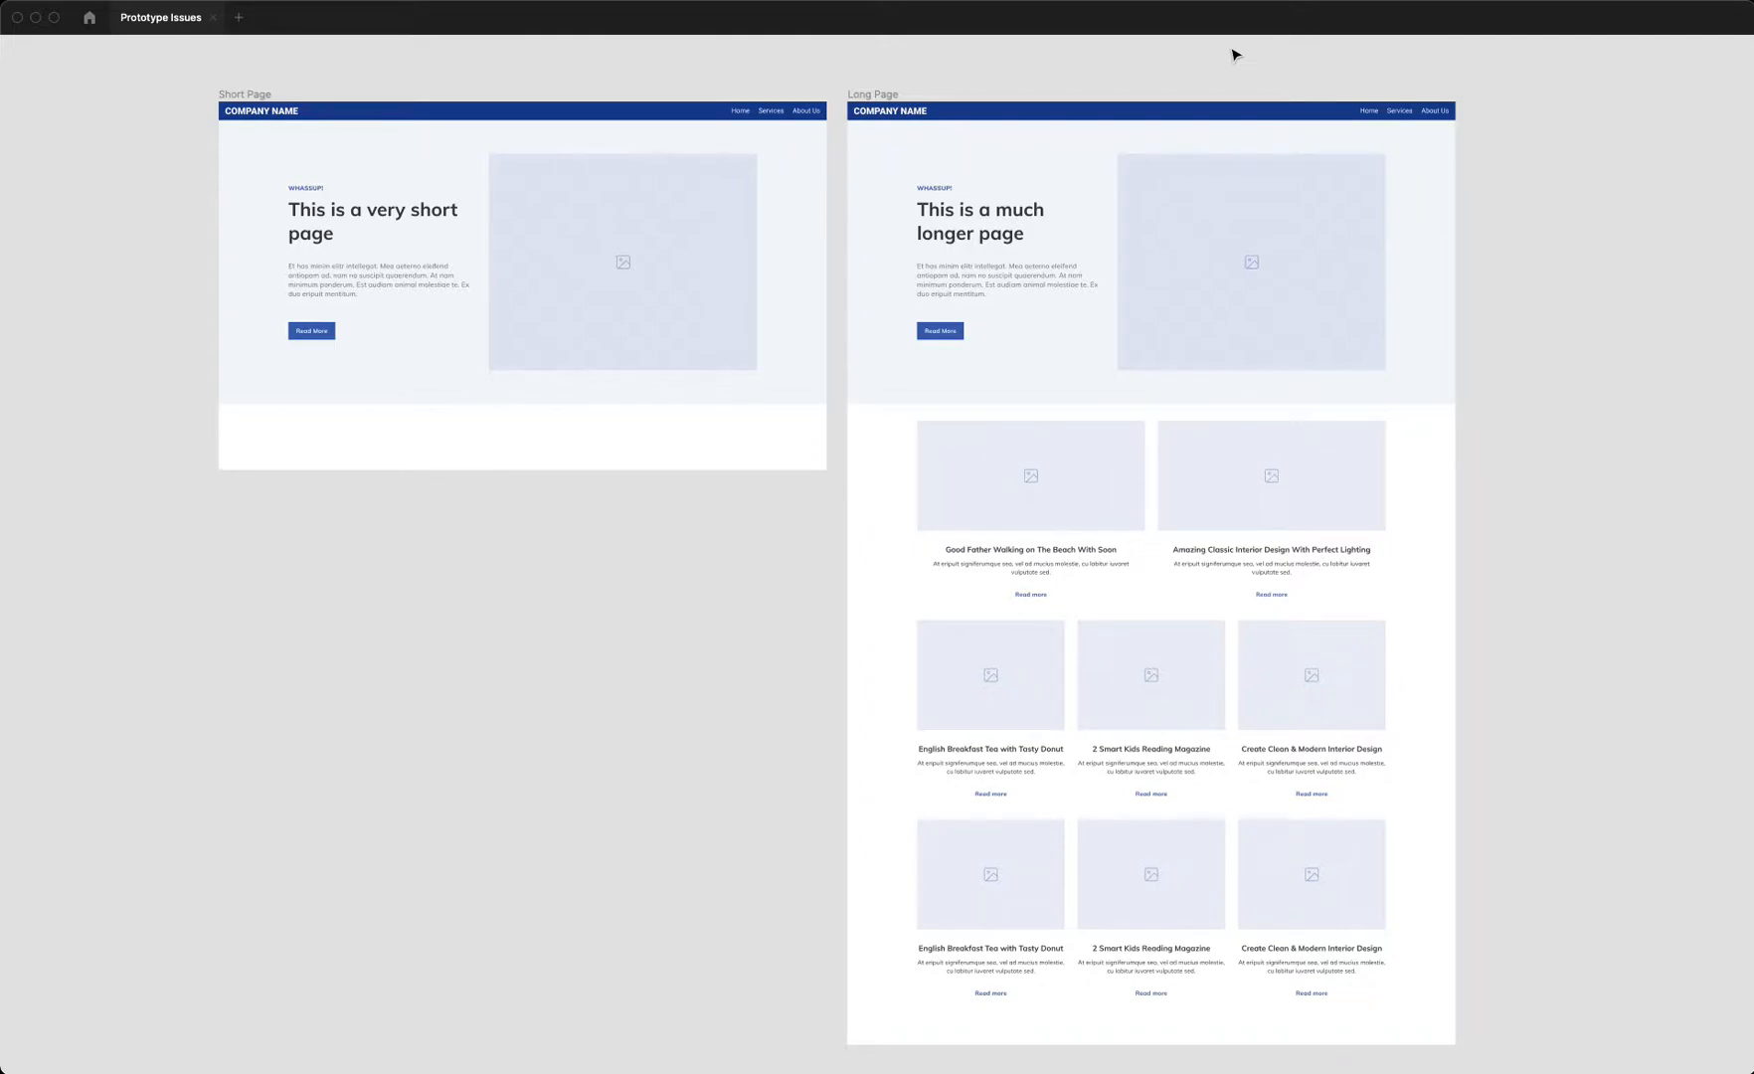
{"action": "mouse_move", "coordinate": [1279, 52]}
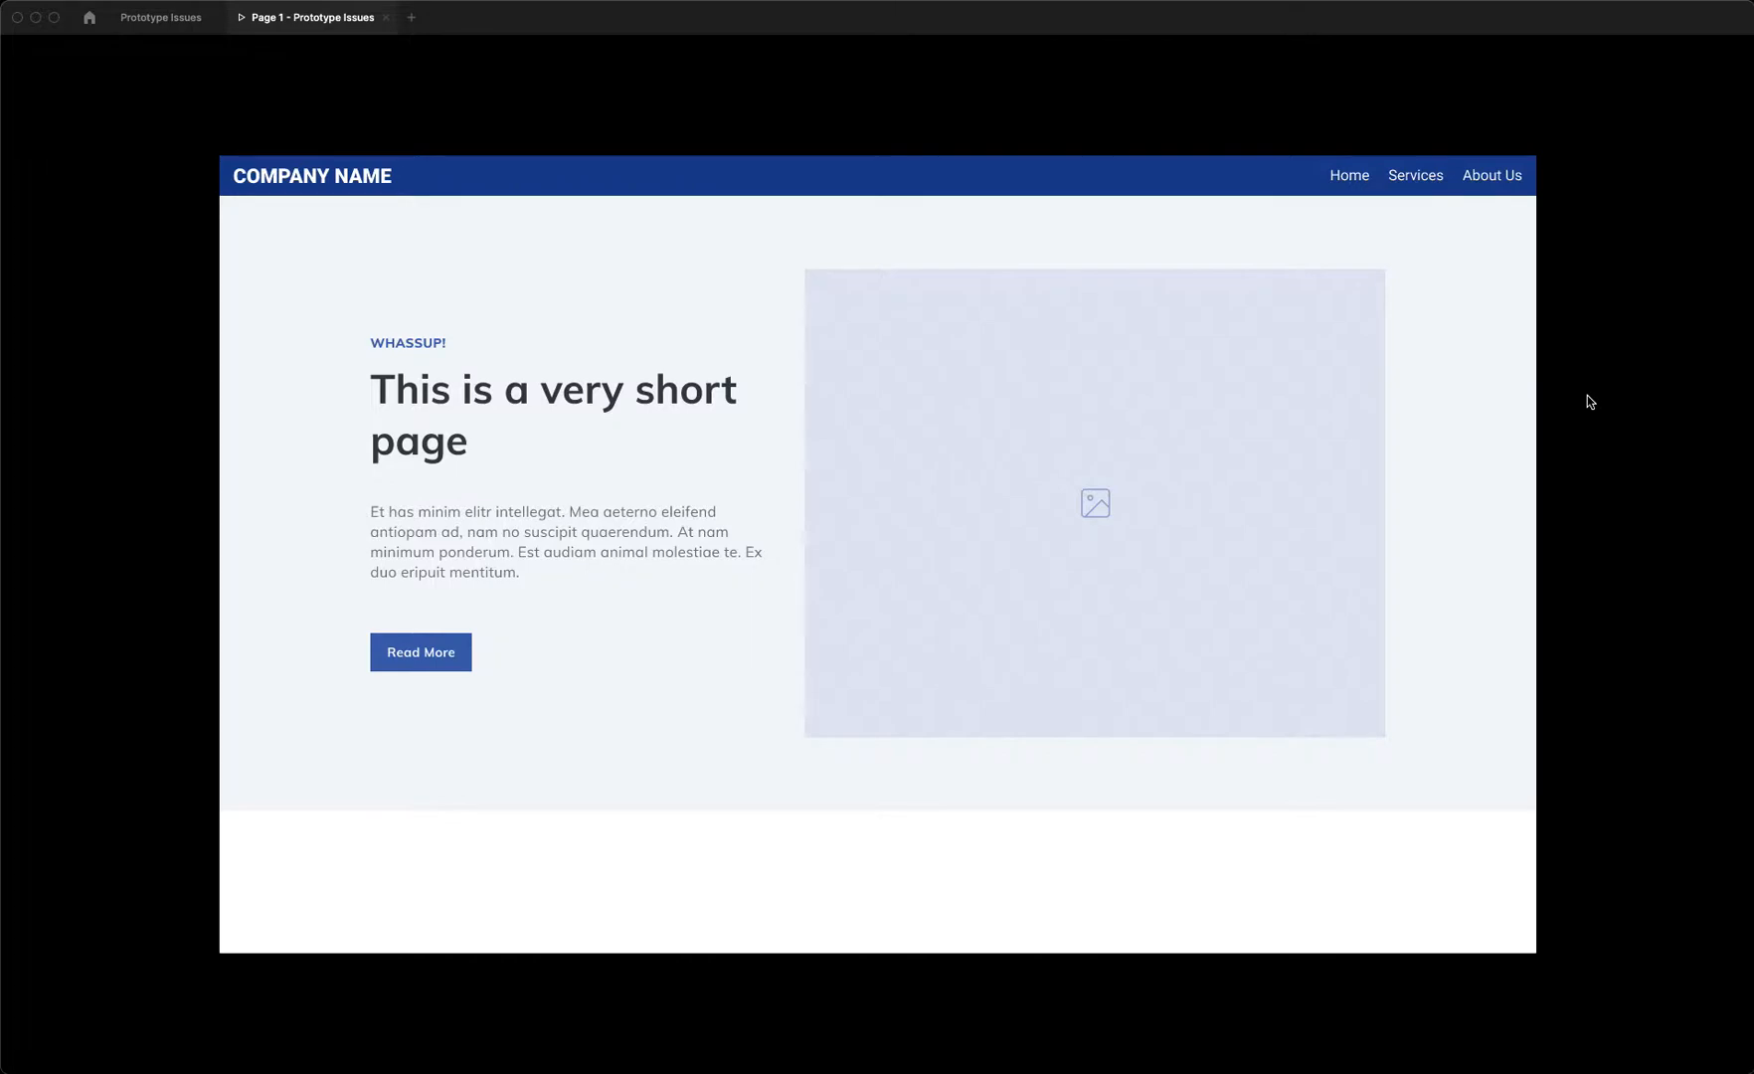
{"action": "mouse_move", "coordinate": [653, 679]}
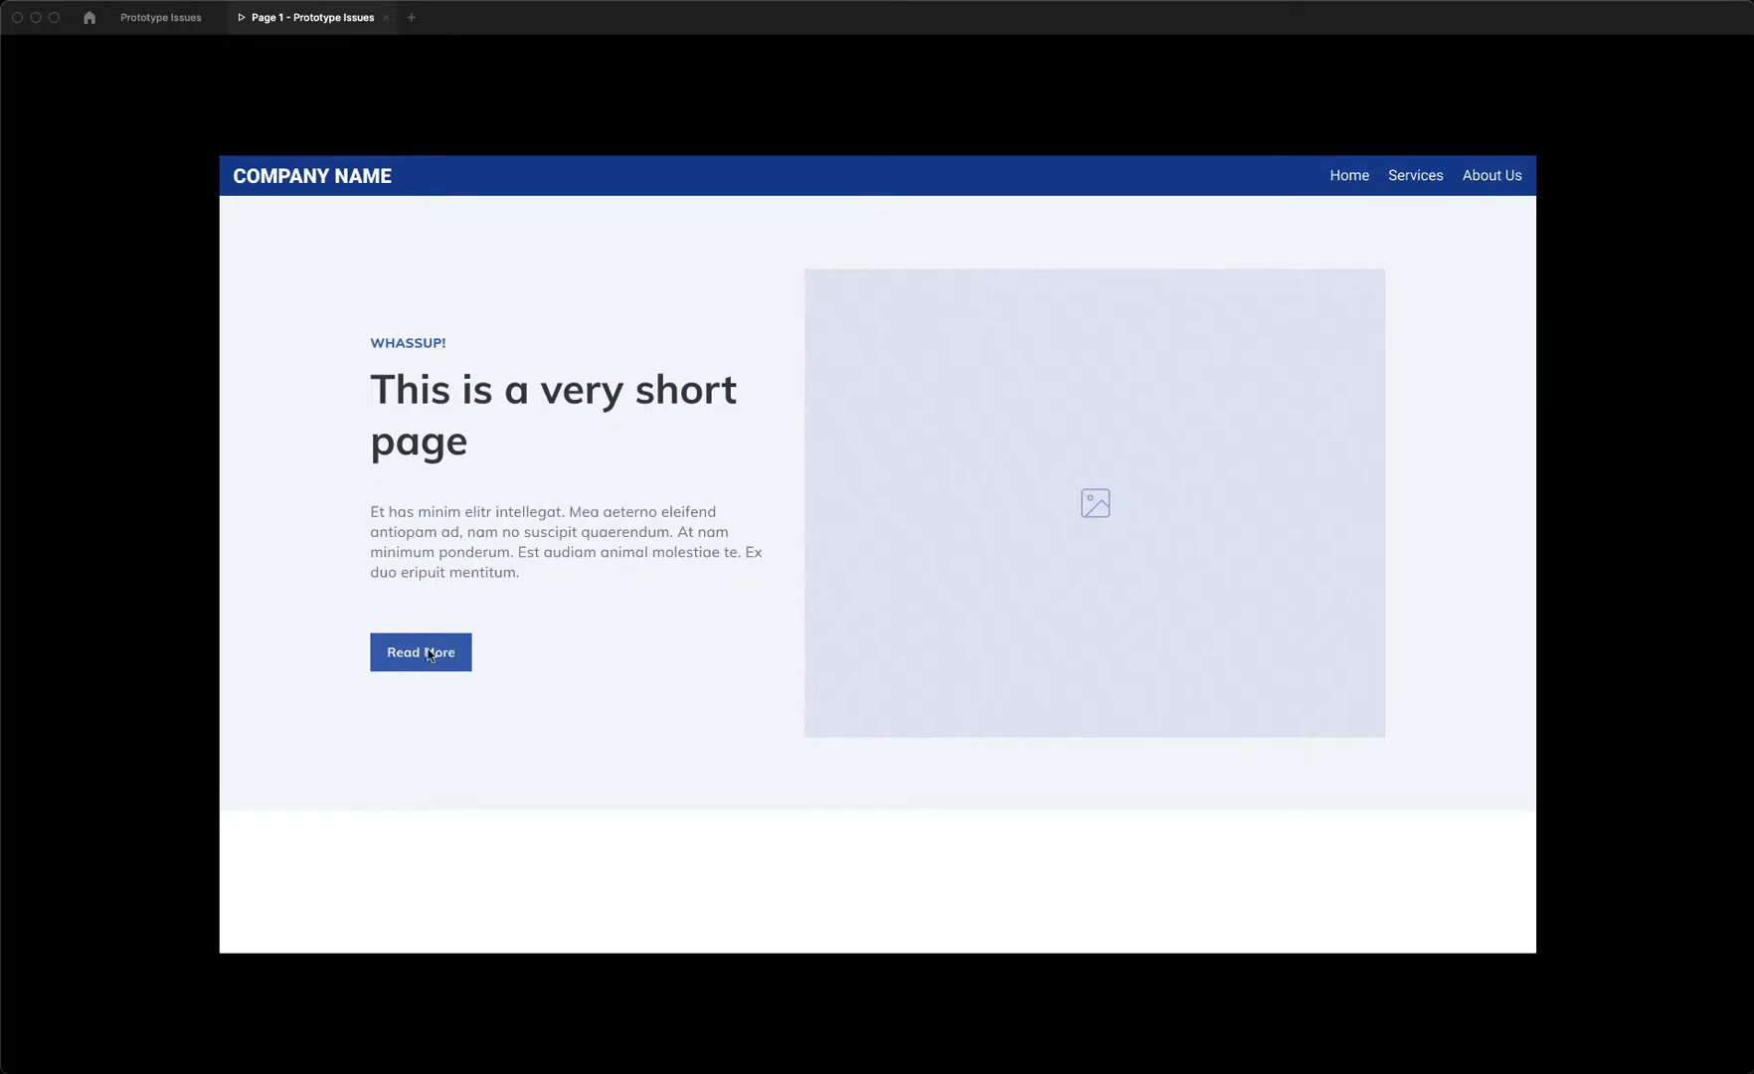
Step: In the prototype, follow Read More to the Long Page, return, and go to it again
{"action": "left_click", "coordinate": [422, 653]}
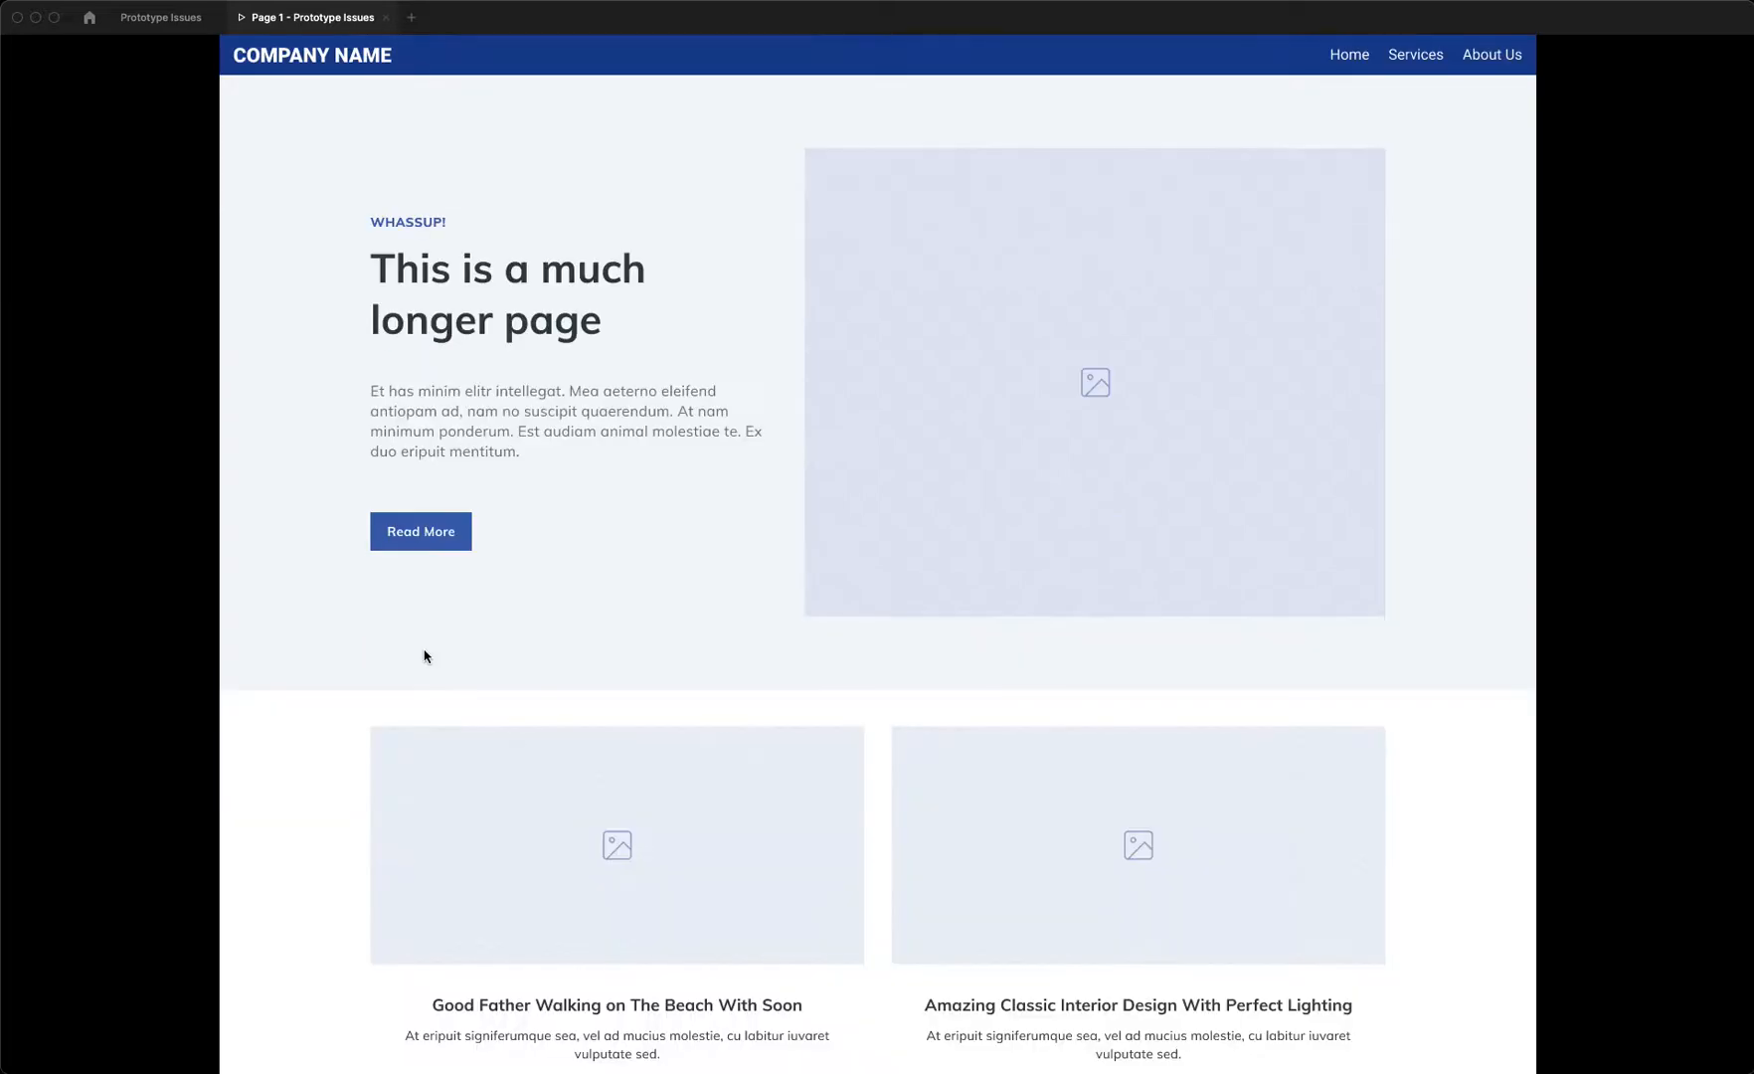
{"action": "left_click", "coordinate": [422, 531]}
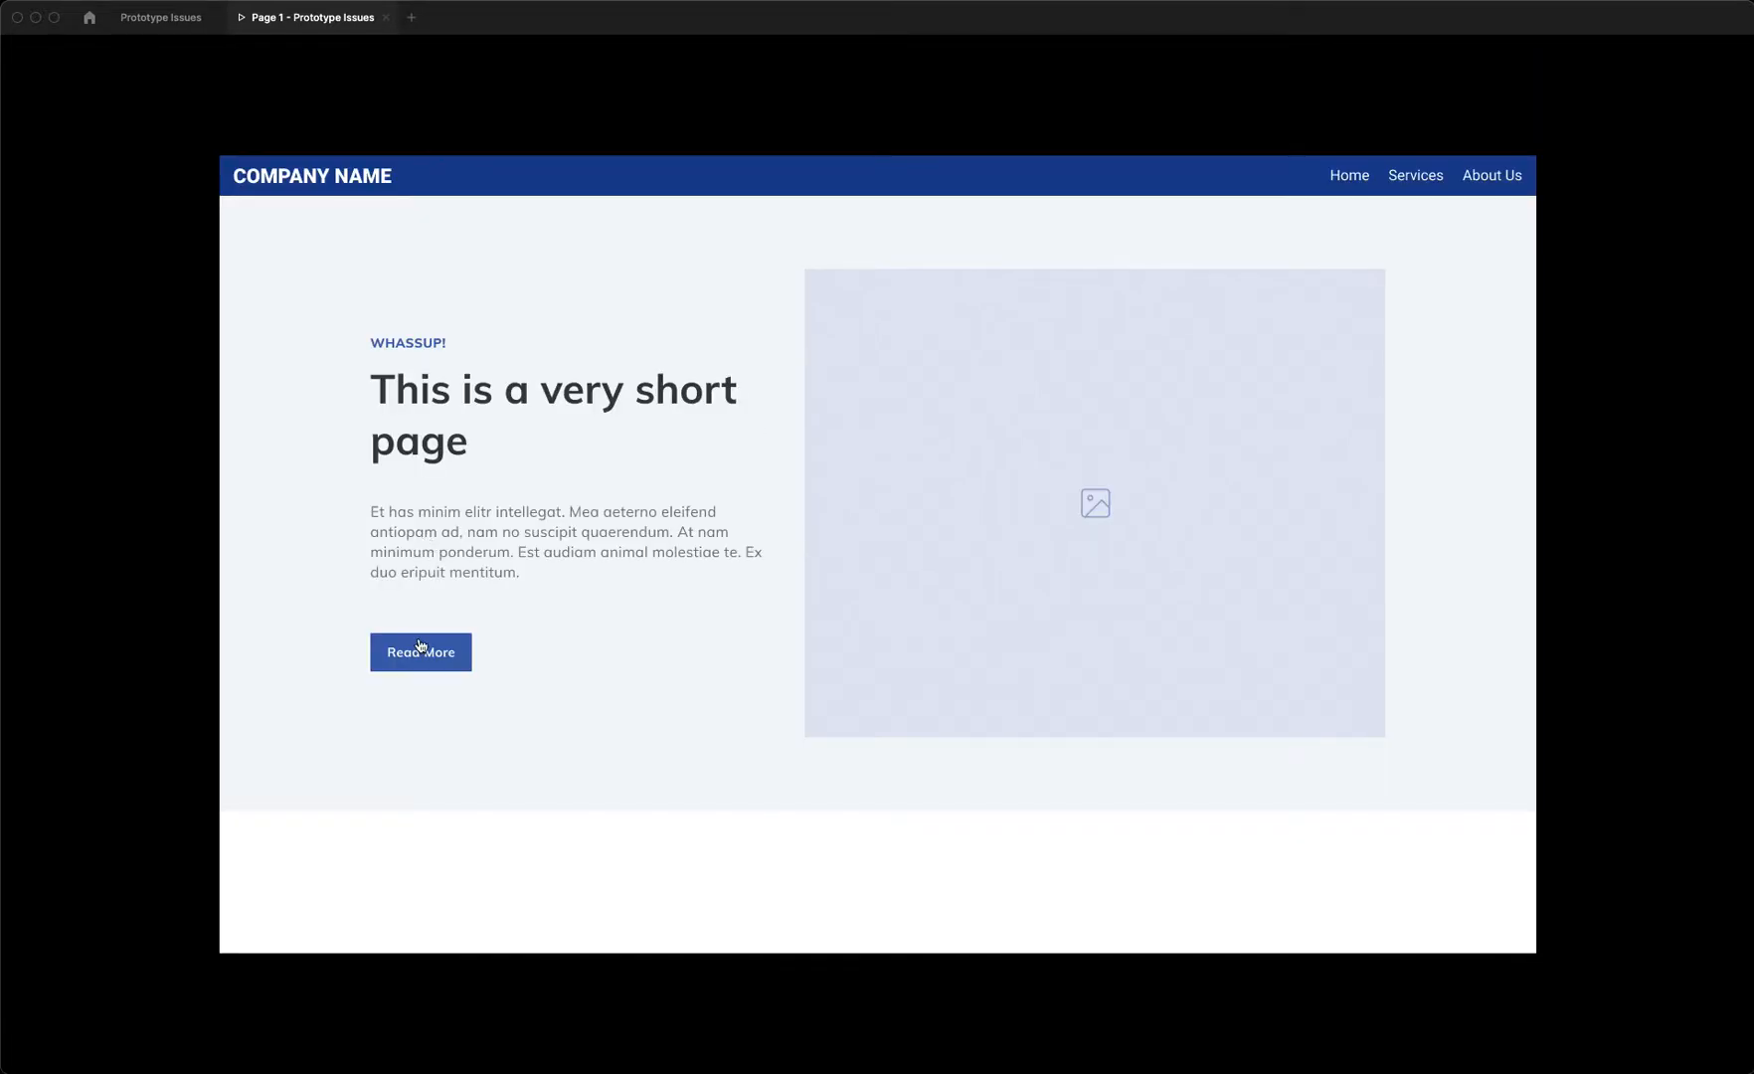
{"action": "left_click", "coordinate": [419, 652]}
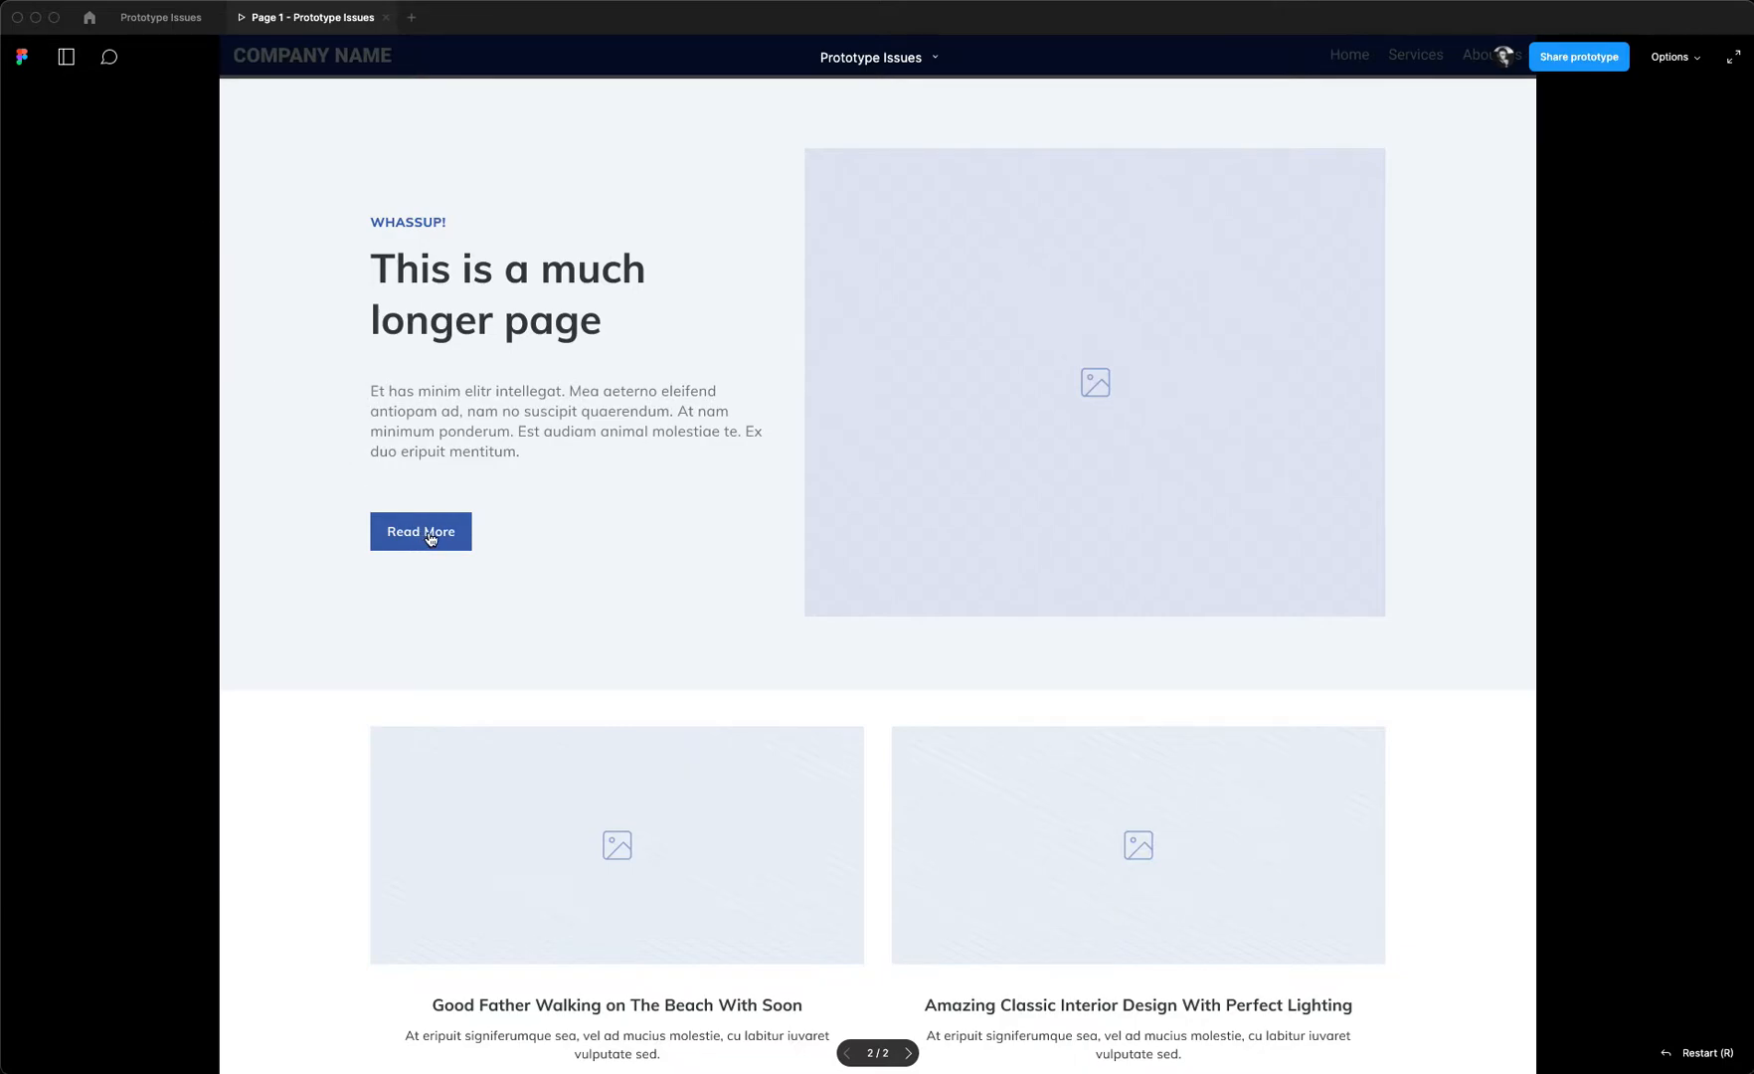
{"action": "left_click", "coordinate": [422, 531]}
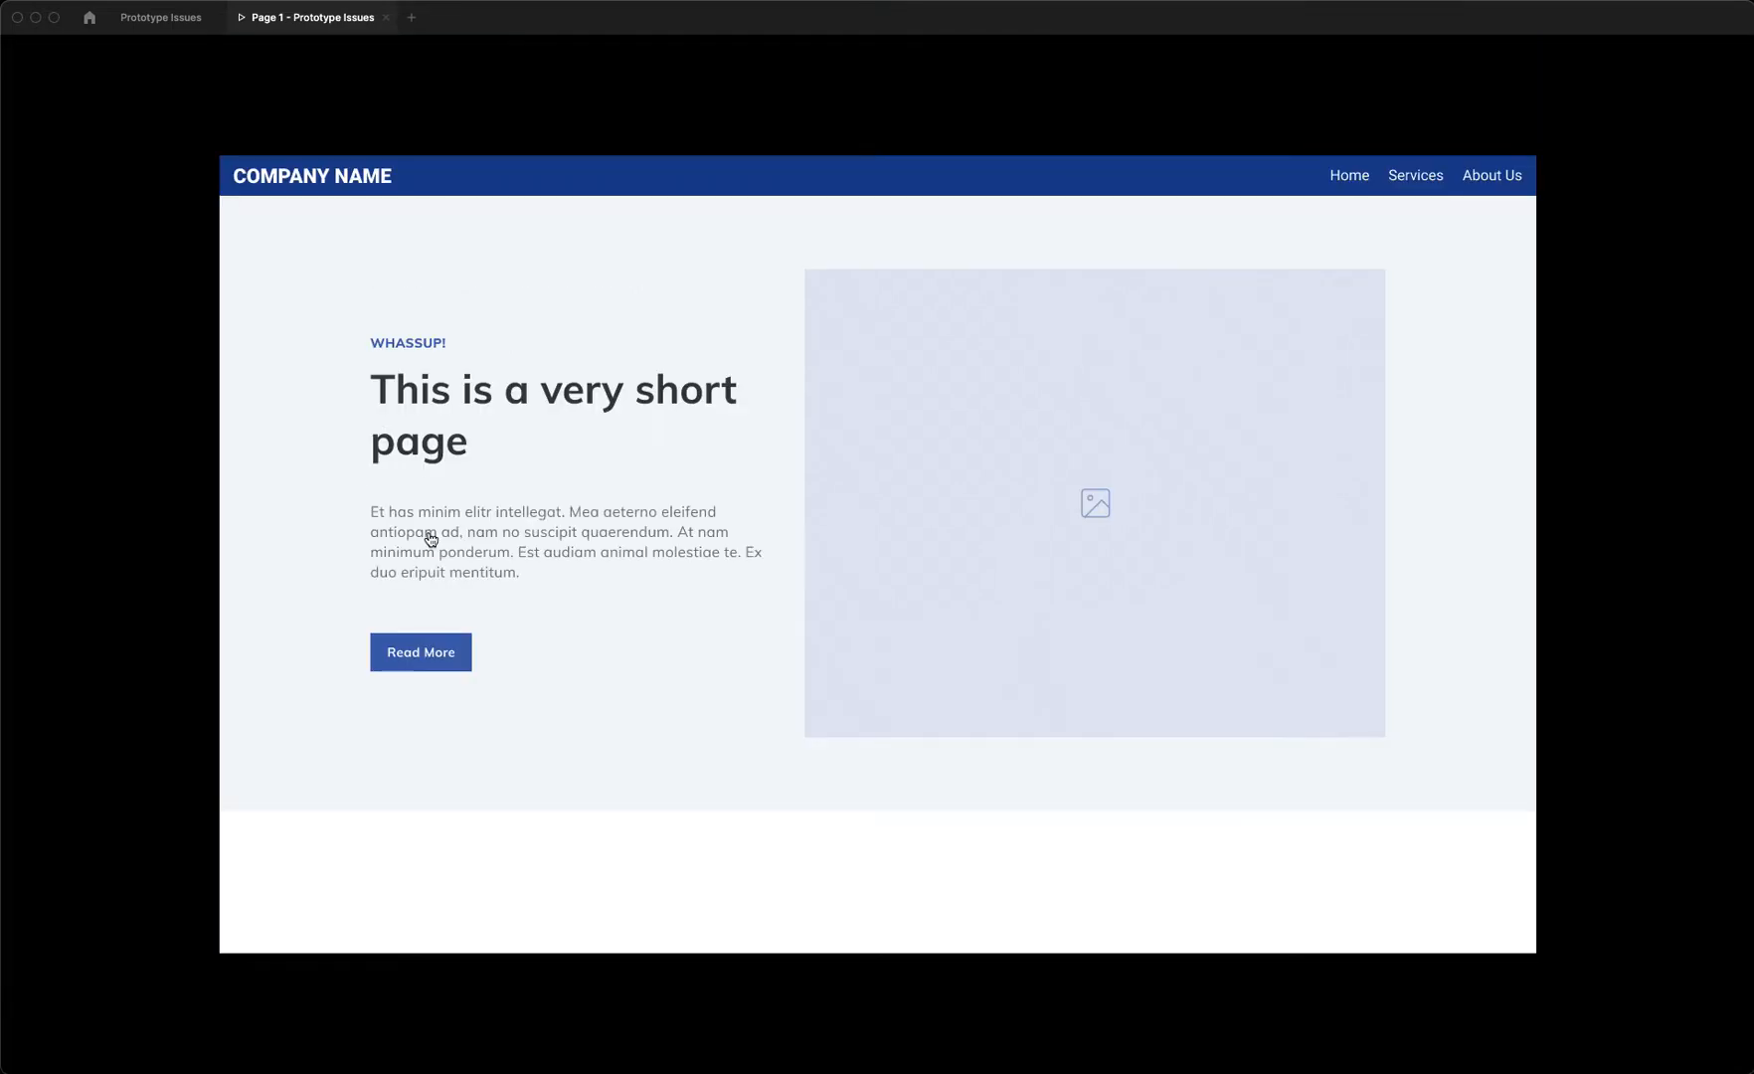
{"action": "mouse_move", "coordinate": [1052, 252]}
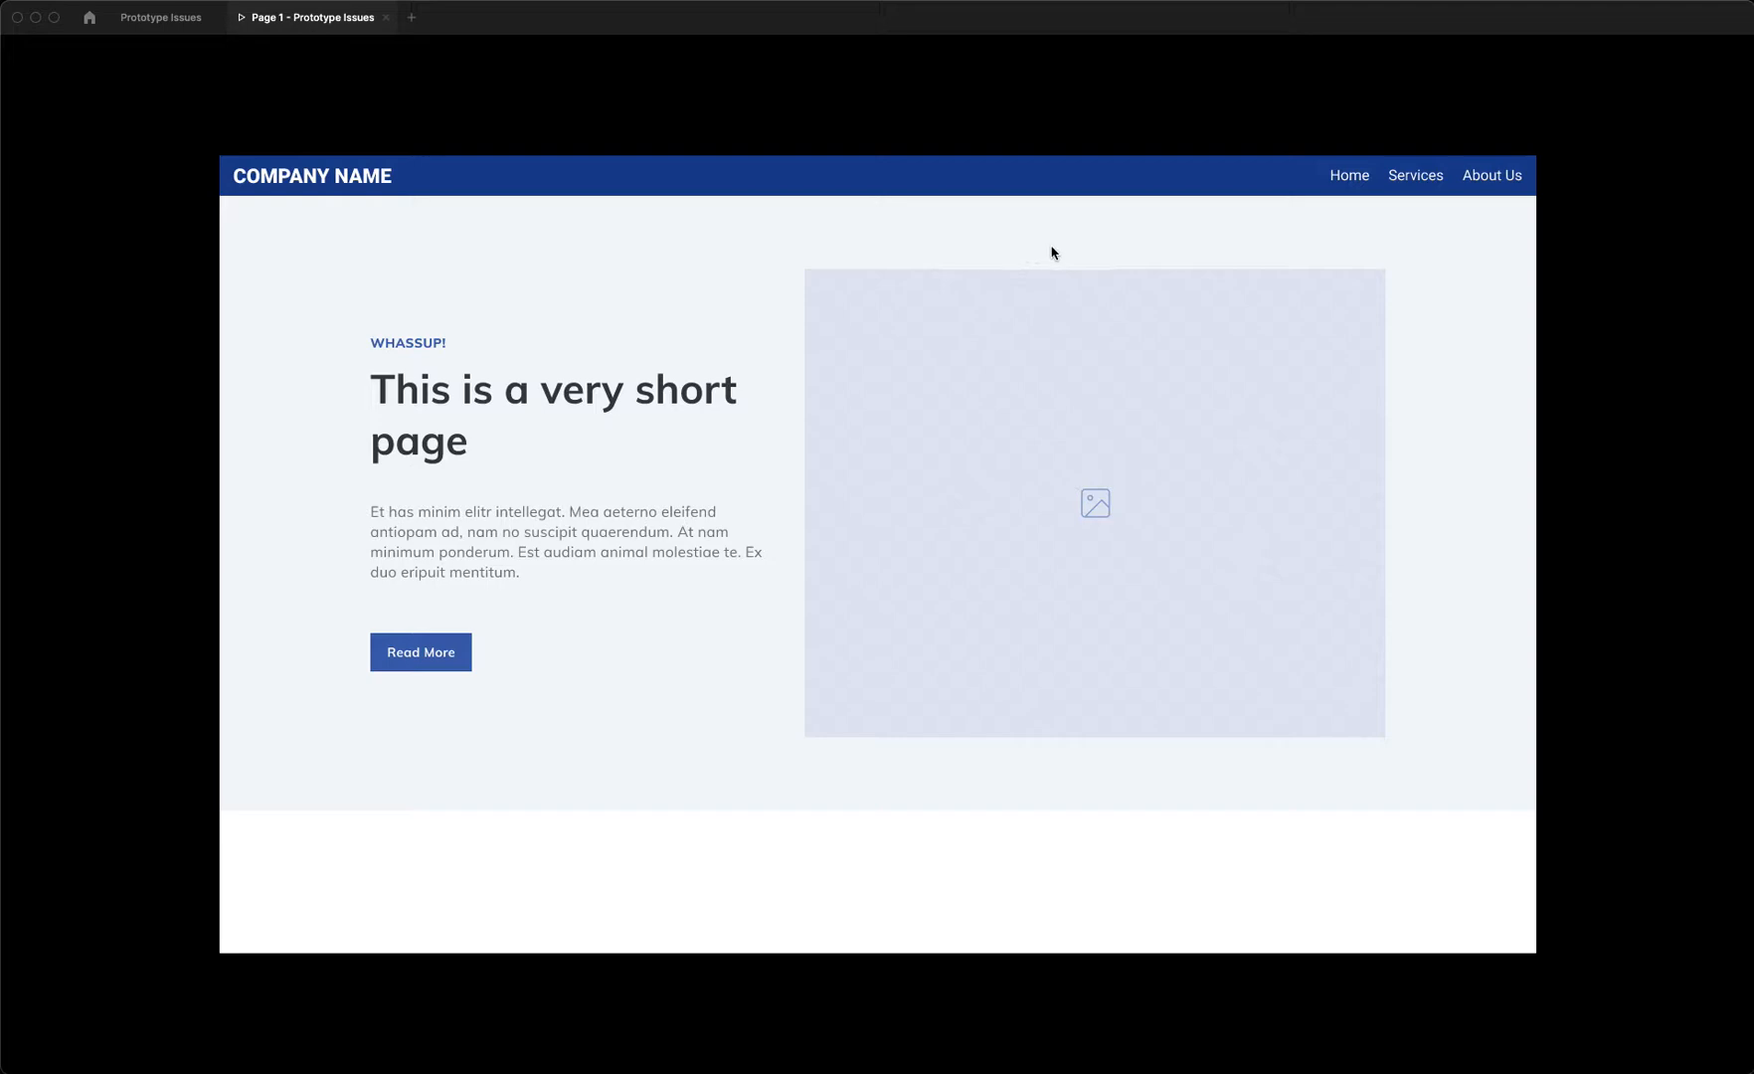
{"action": "mouse_move", "coordinate": [708, 241]}
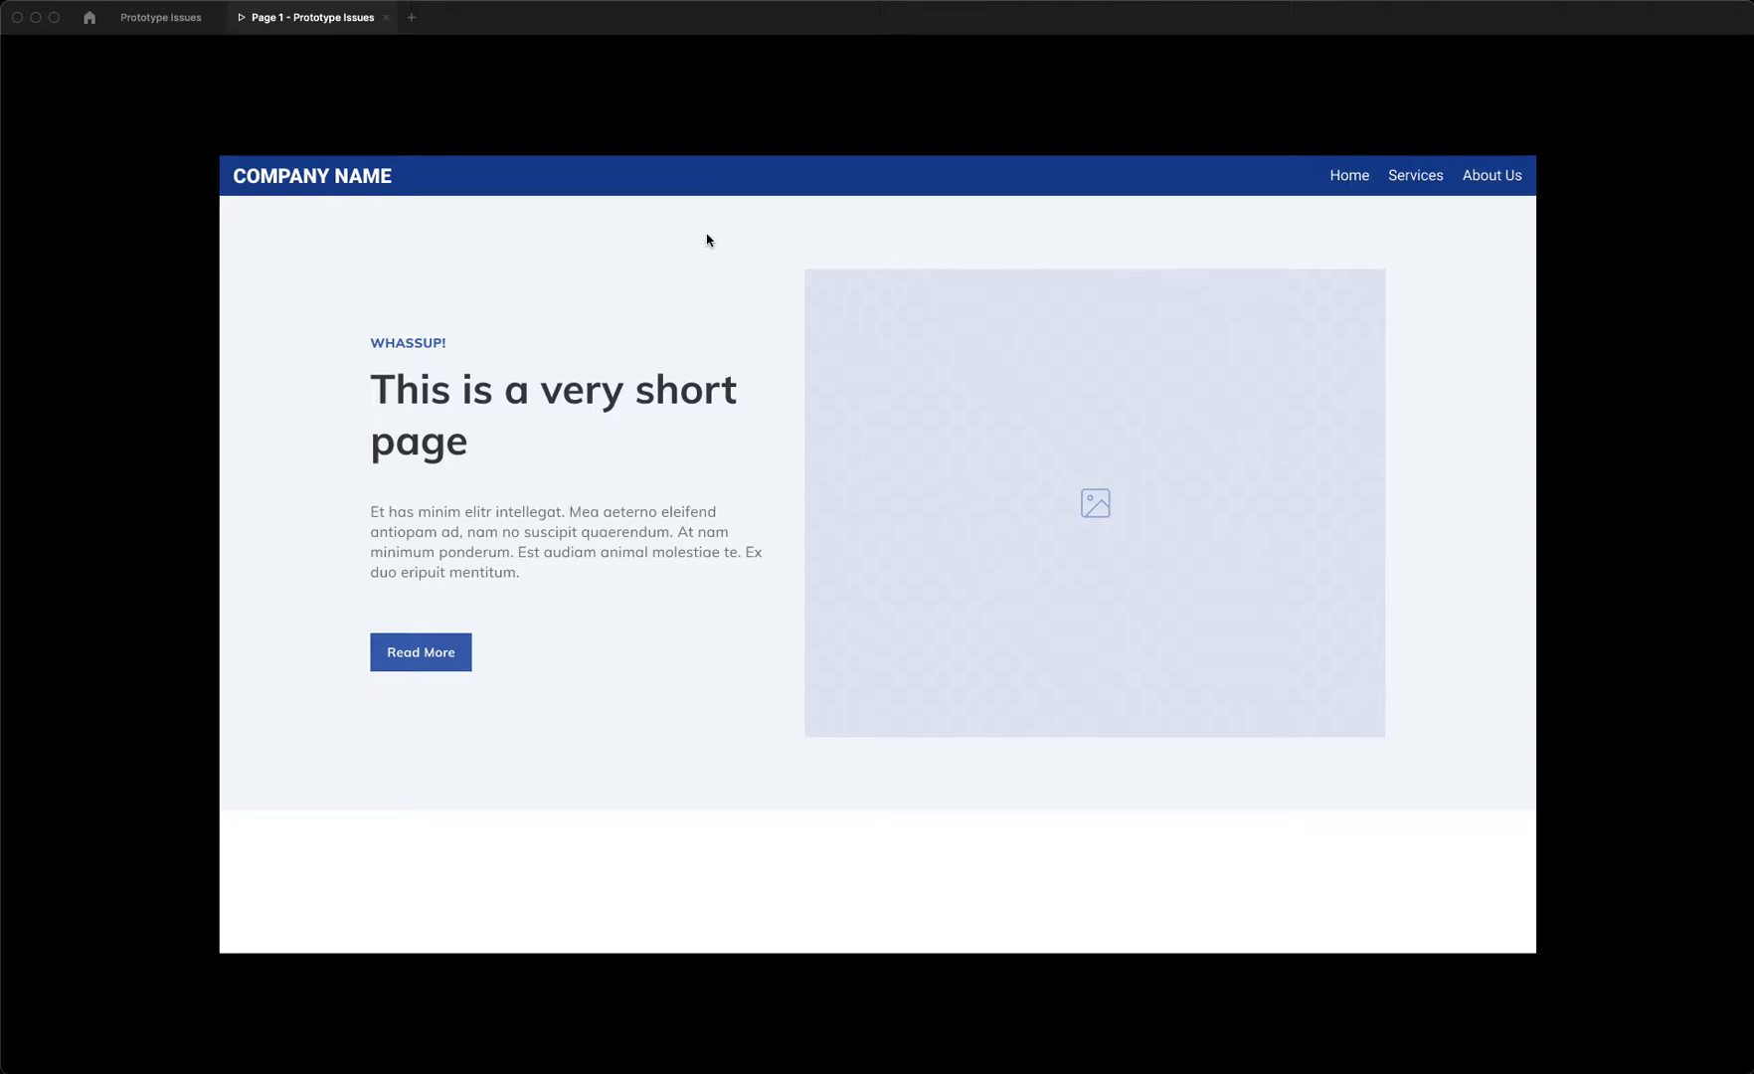
{"action": "mouse_move", "coordinate": [223, 163]}
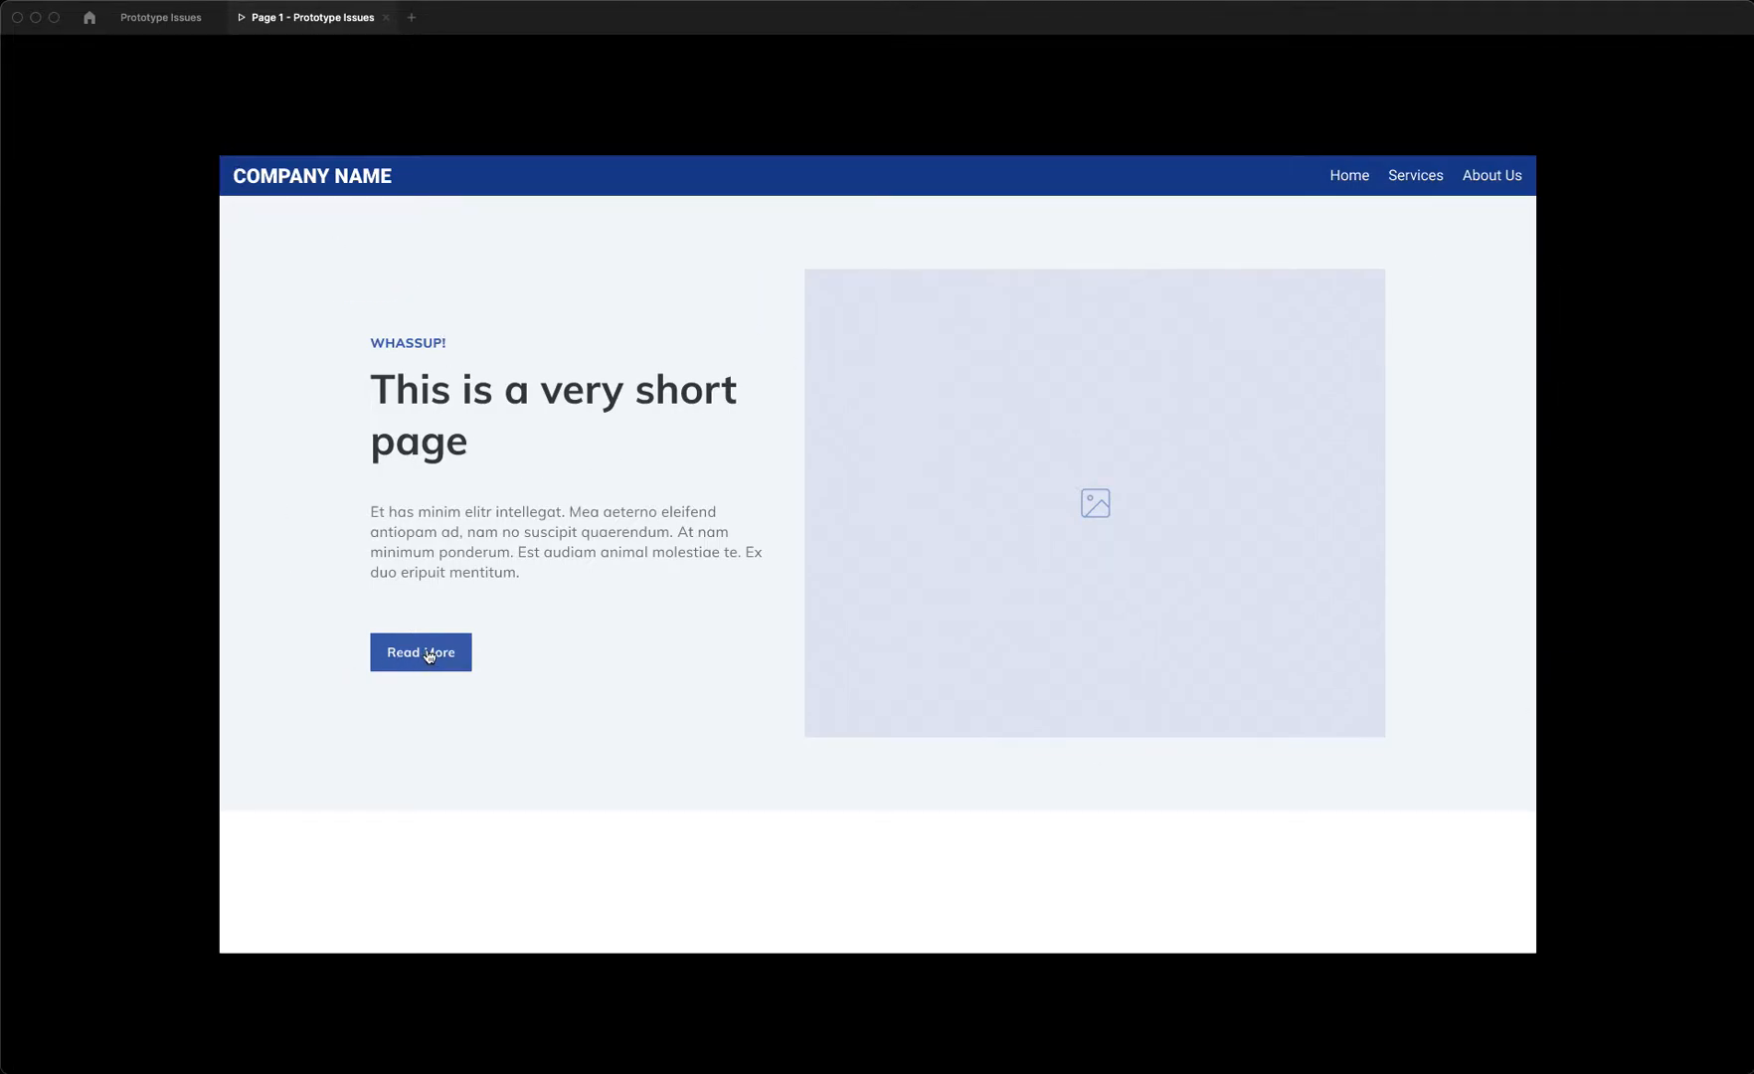
{"action": "left_click", "coordinate": [422, 652]}
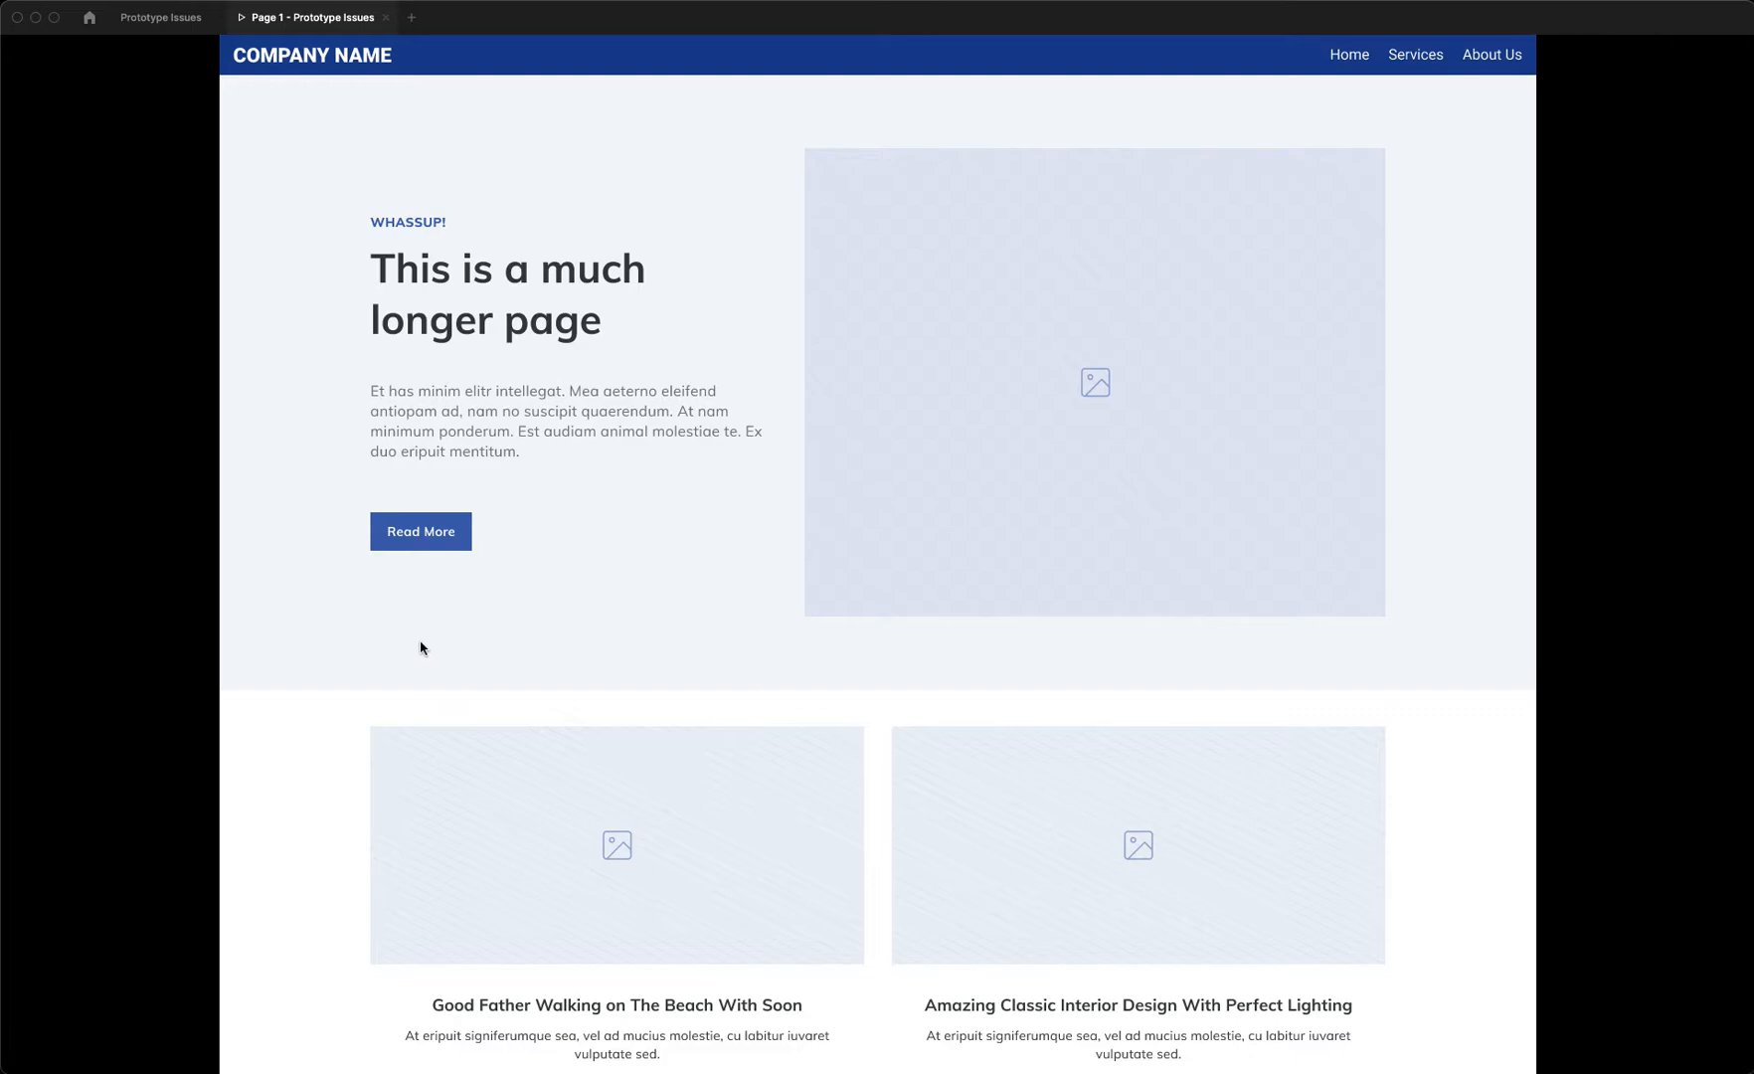
{"action": "mouse_move", "coordinate": [565, 155]}
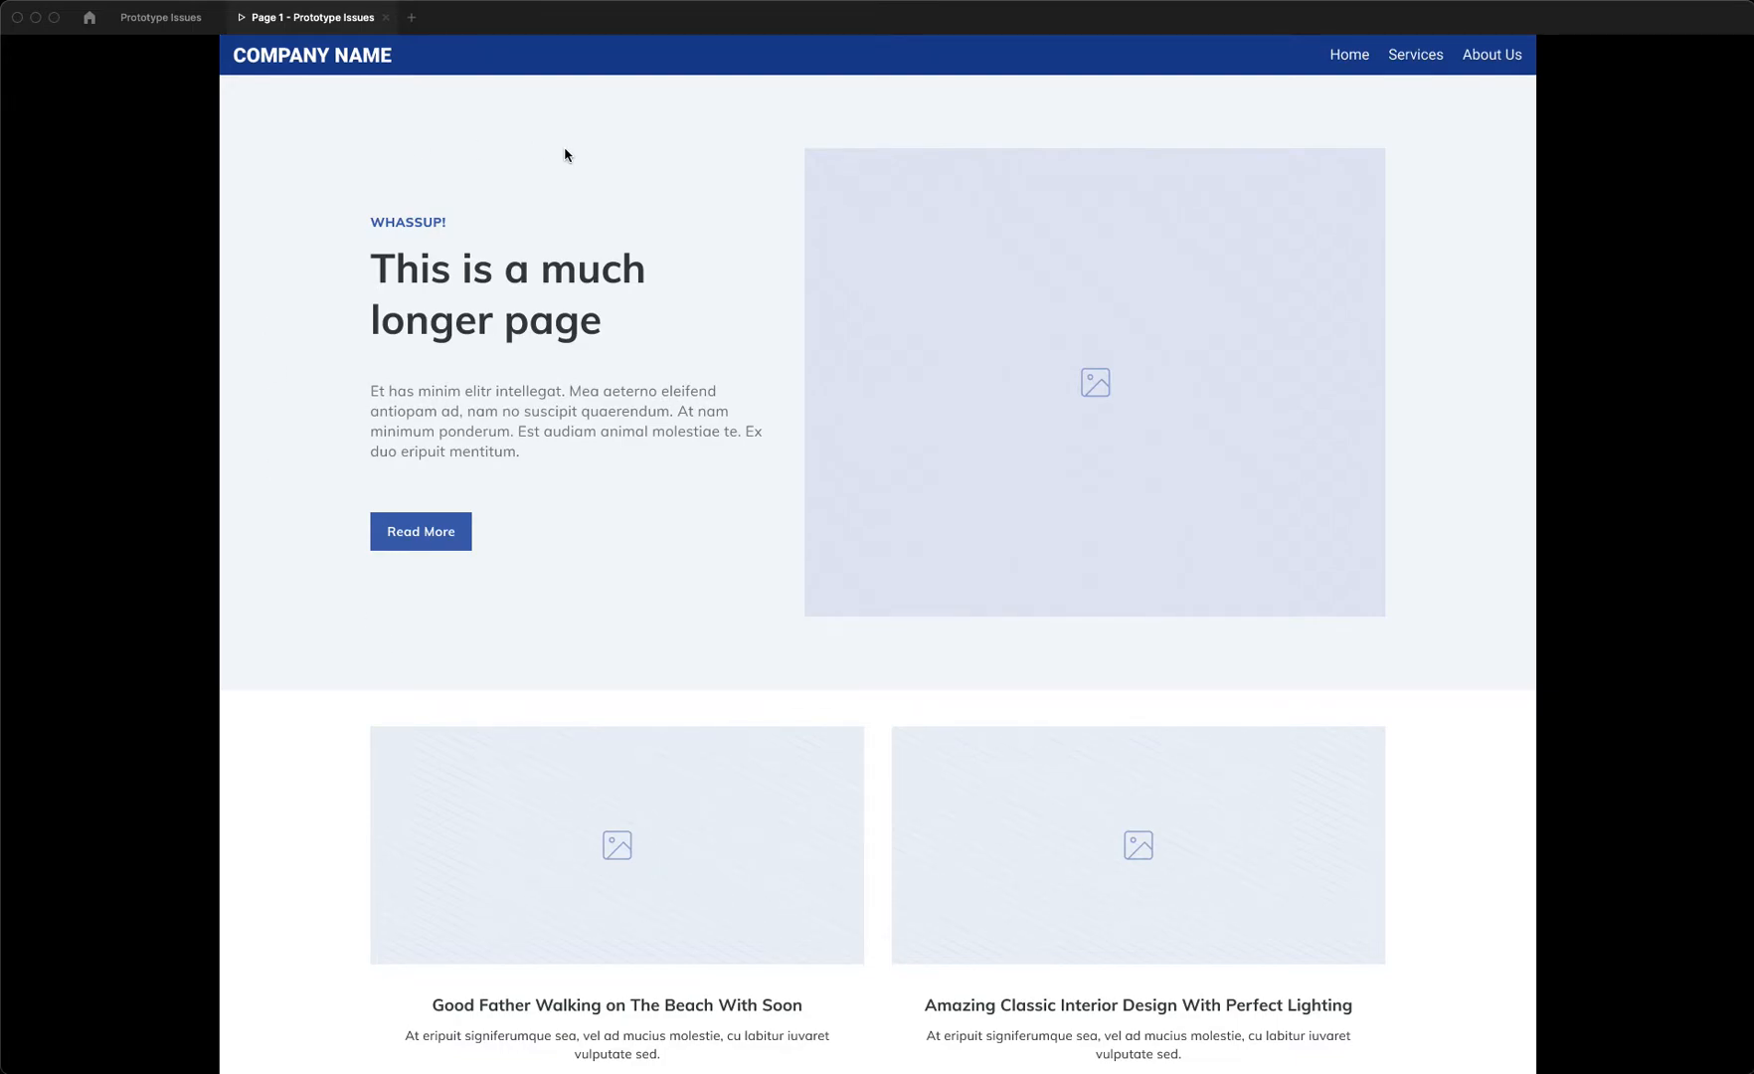
{"action": "mouse_move", "coordinate": [344, 101]}
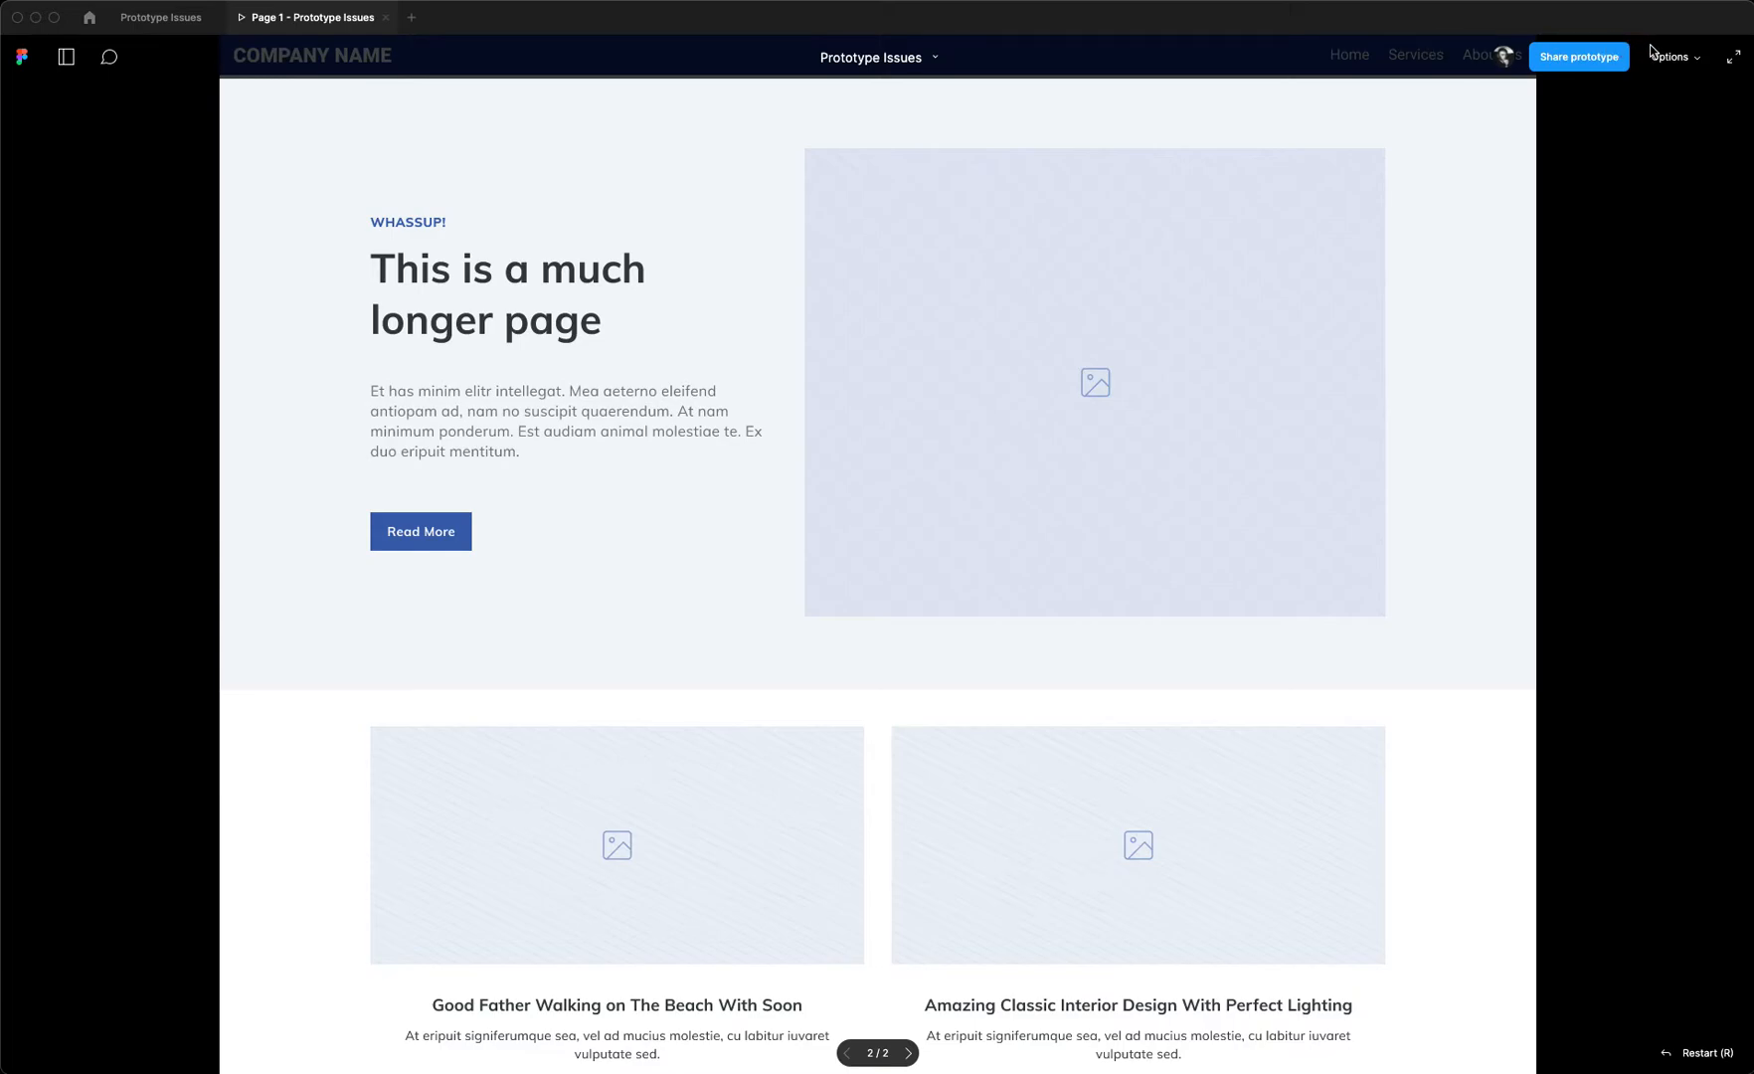
{"action": "mouse_move", "coordinate": [768, 68]}
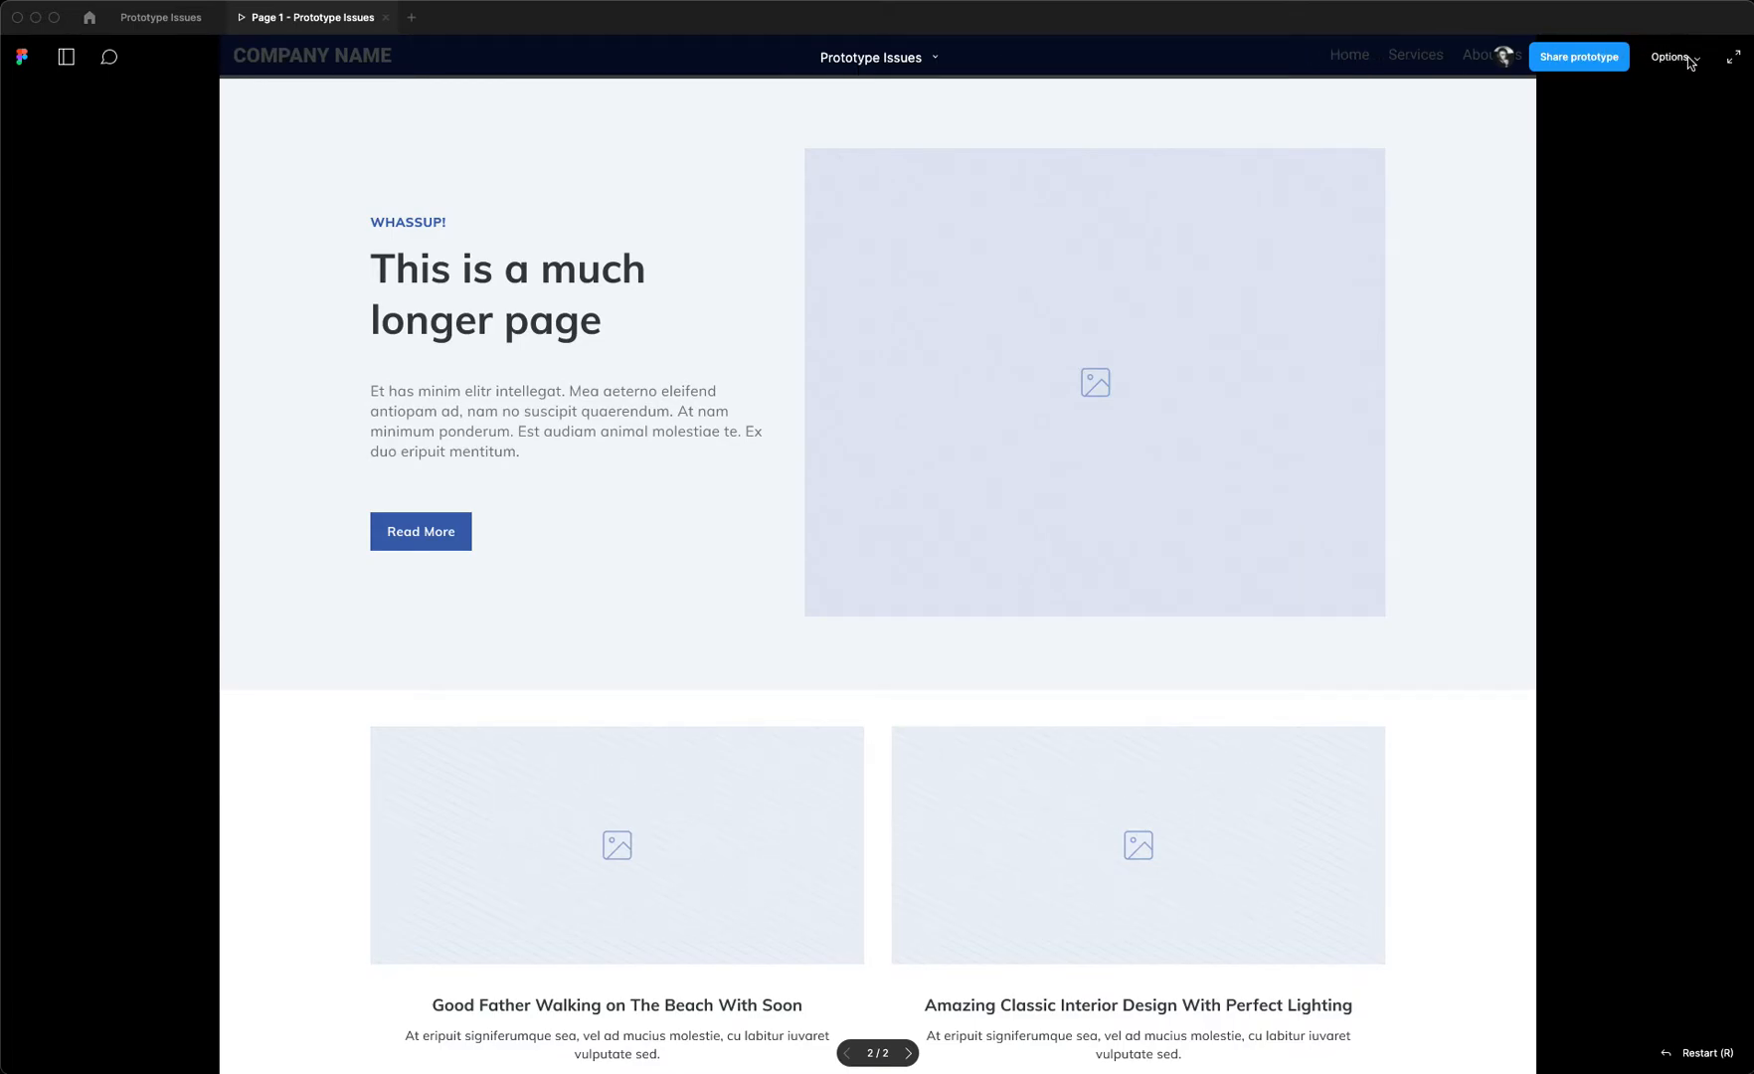
Step: Uncheck Show Figma UI in the prototype Options menu to hide the overlay
{"action": "left_click", "coordinate": [1672, 57]}
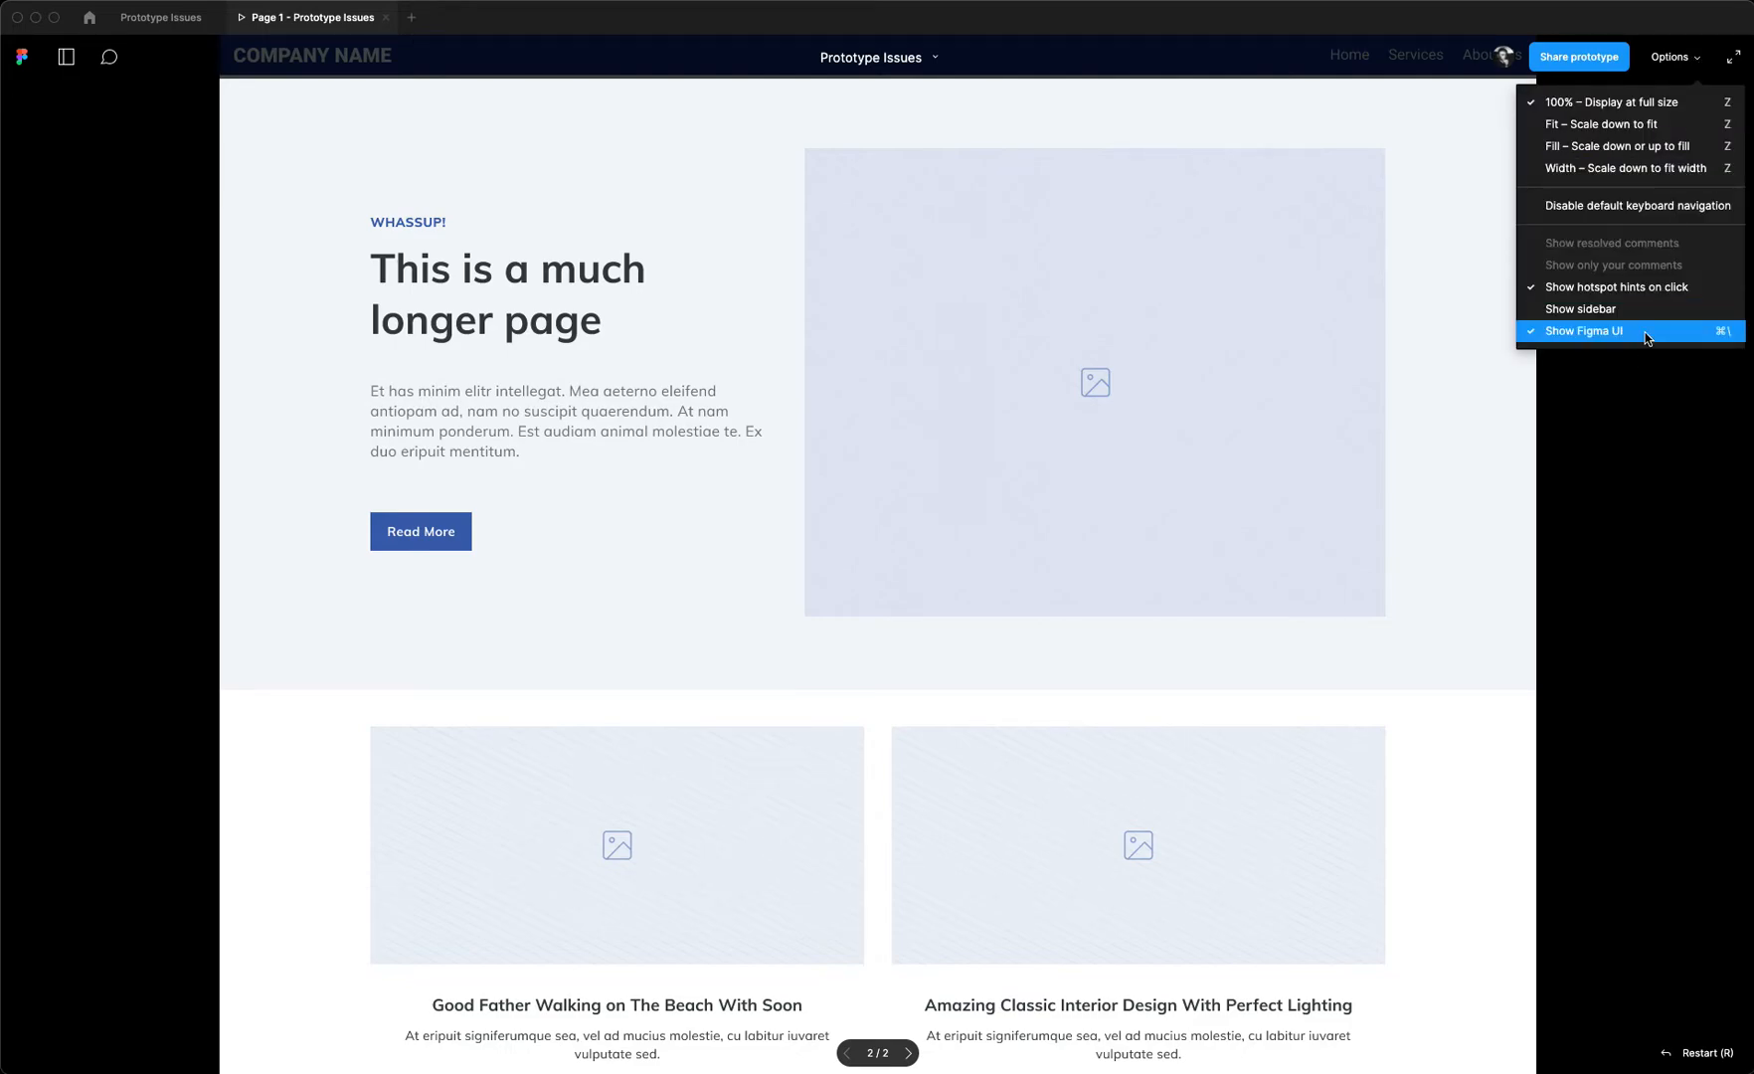
{"action": "left_click", "coordinate": [1583, 330]}
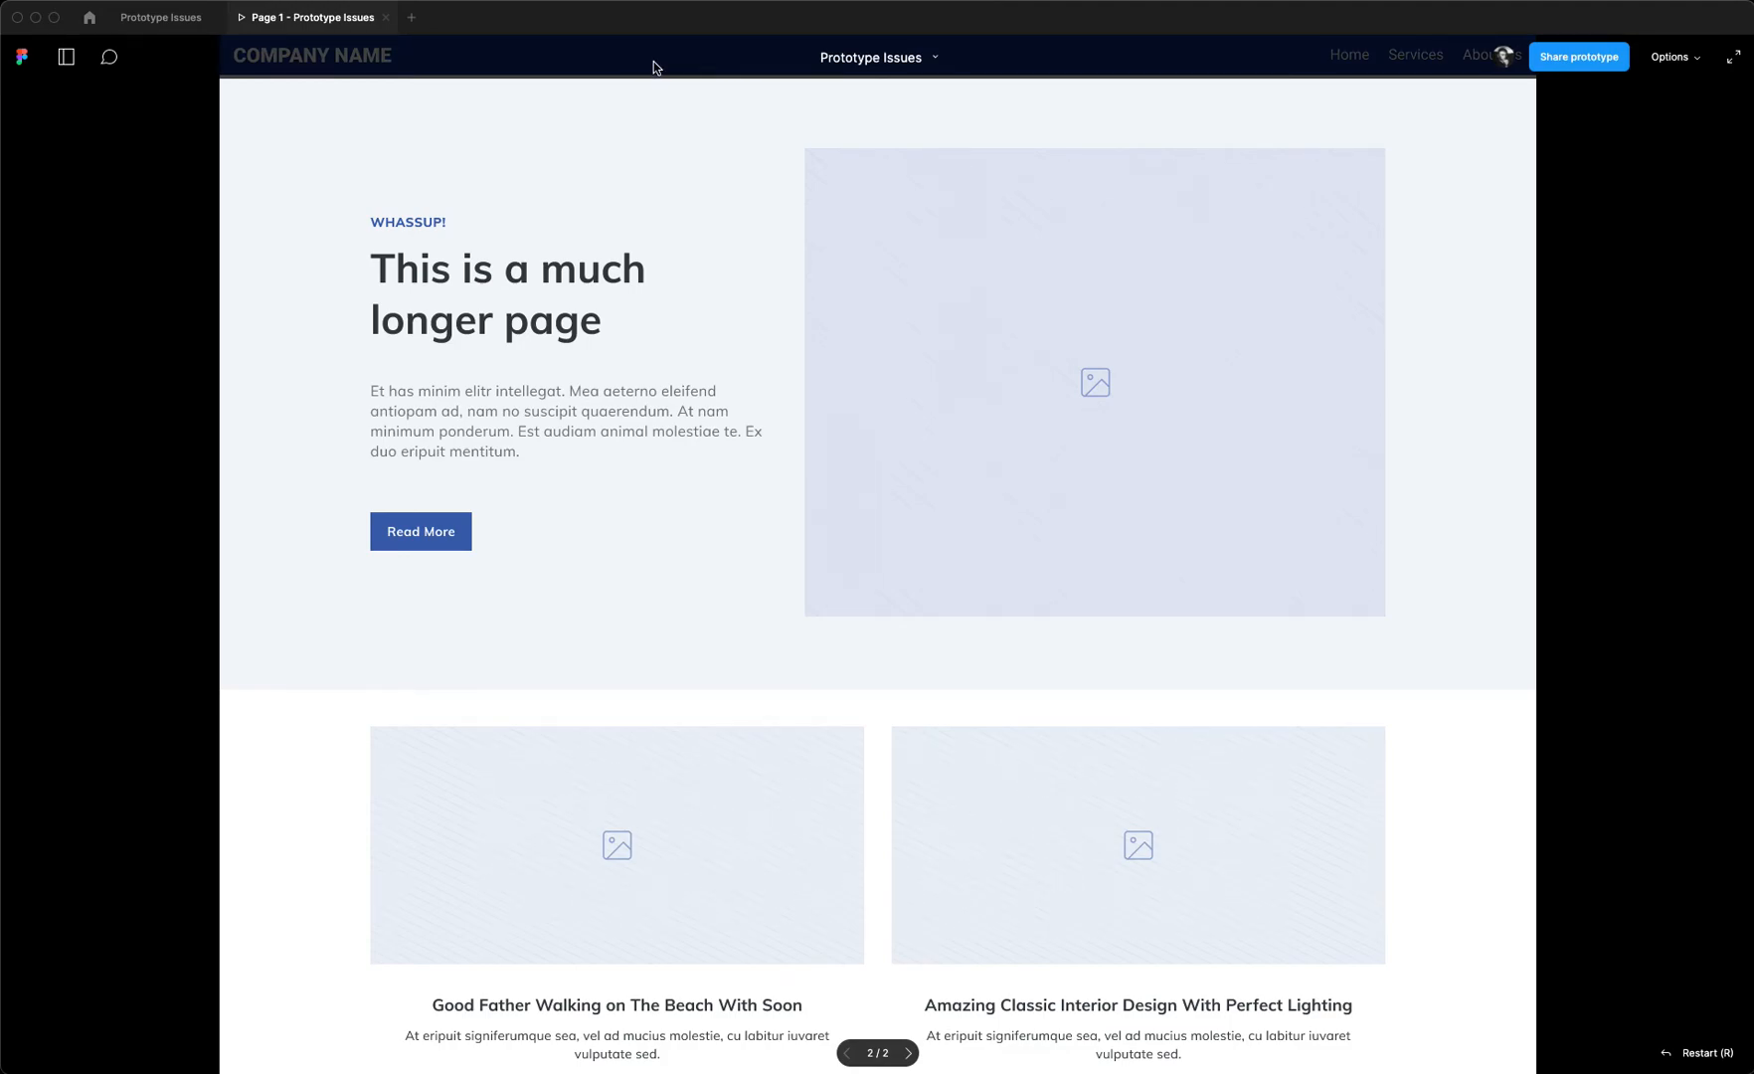
{"action": "mouse_move", "coordinate": [652, 67]}
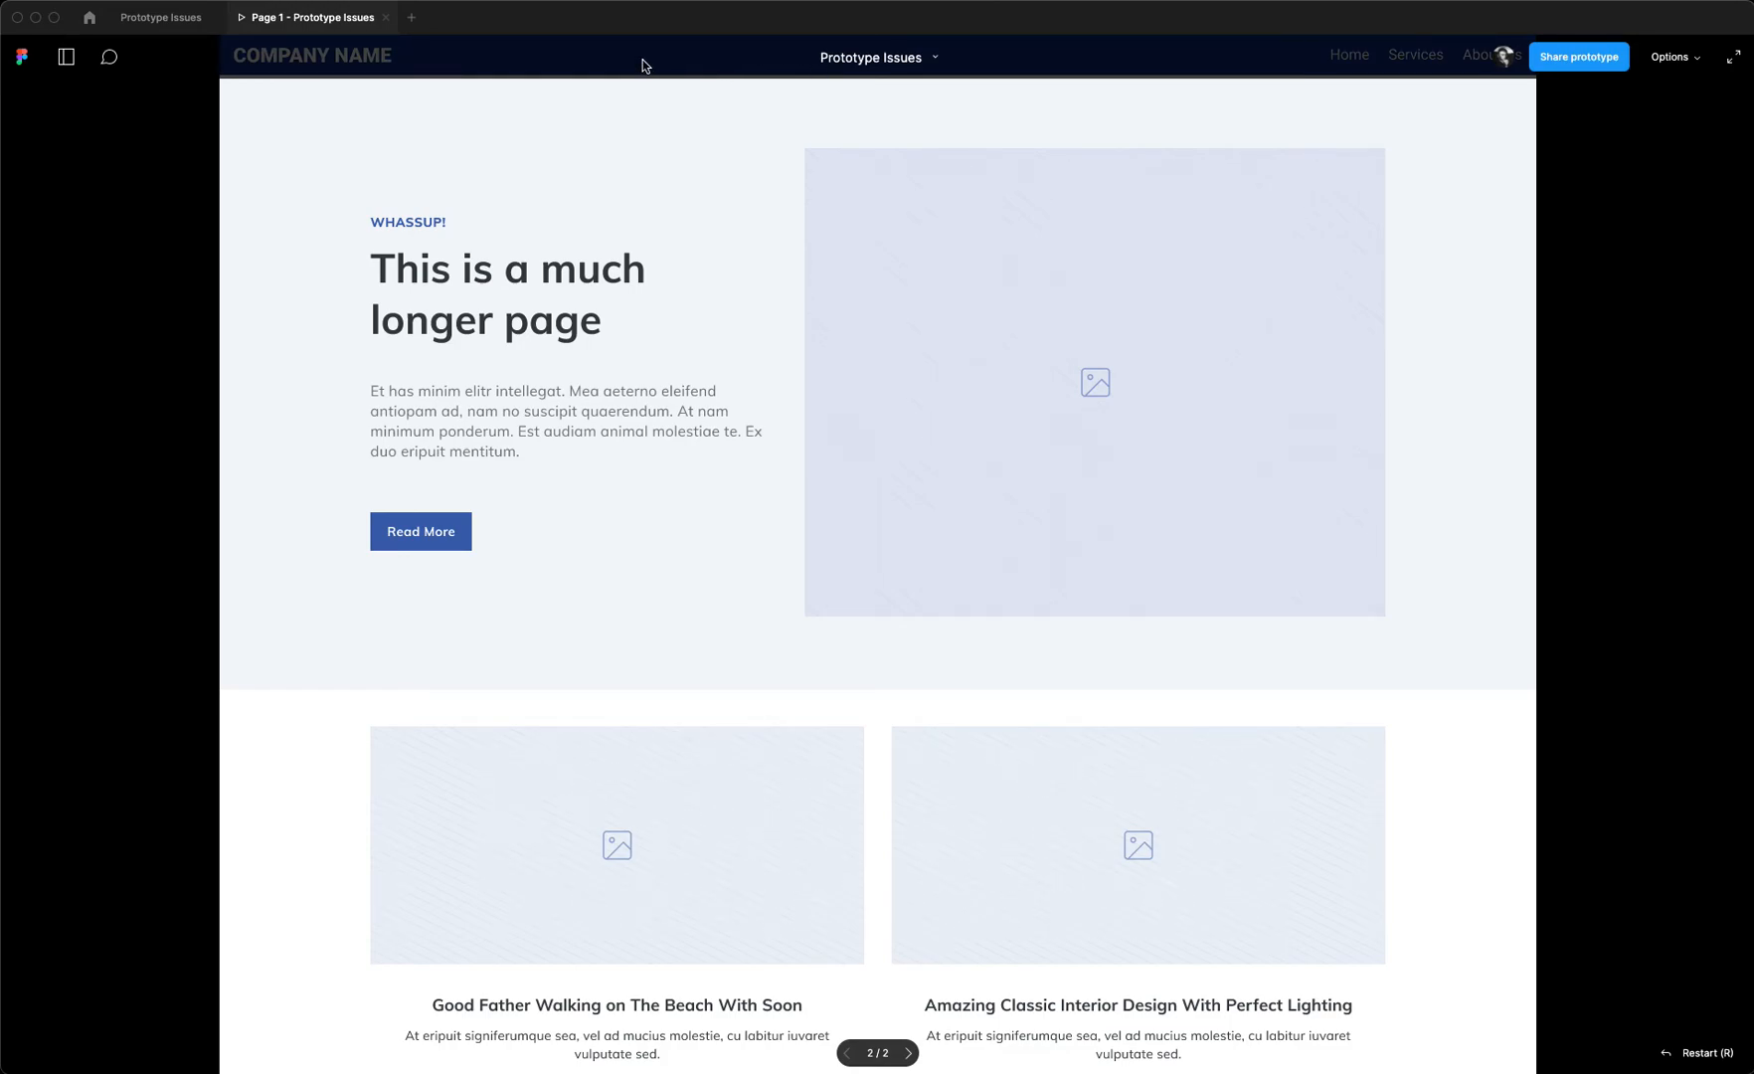
{"action": "mouse_move", "coordinate": [702, 75]}
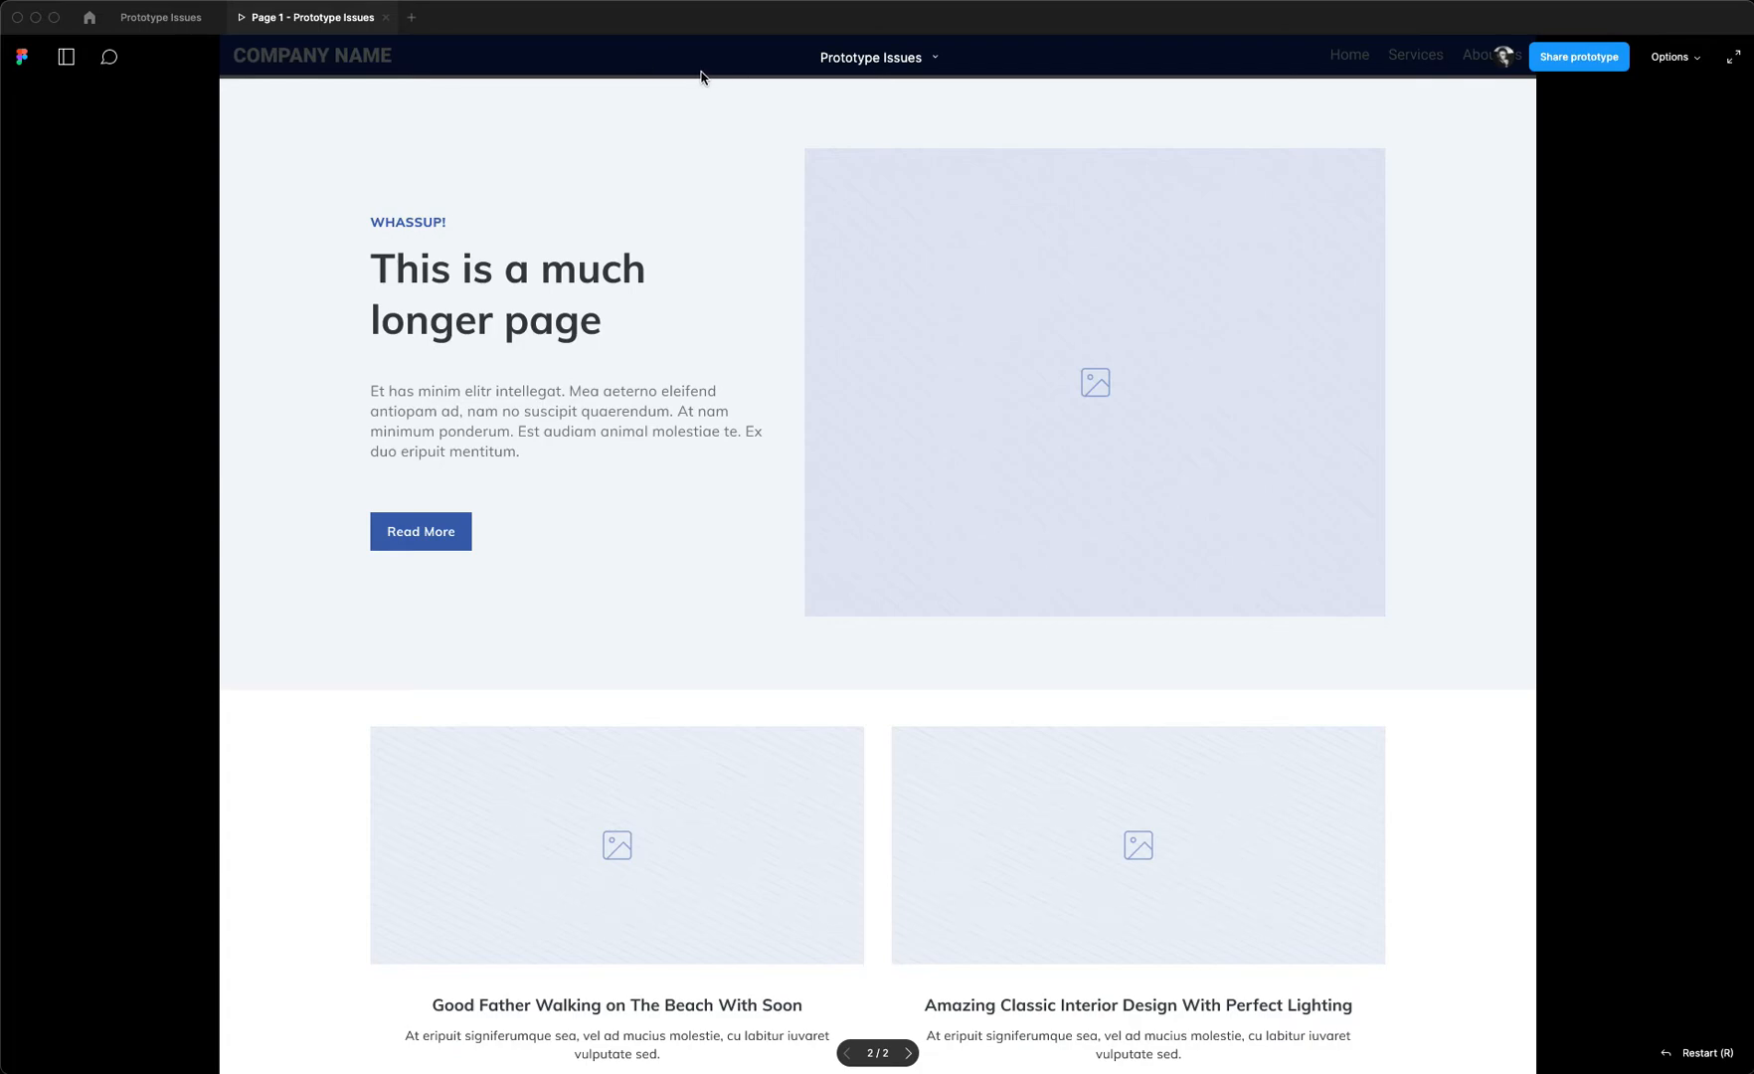
{"action": "left_click", "coordinate": [1672, 58]}
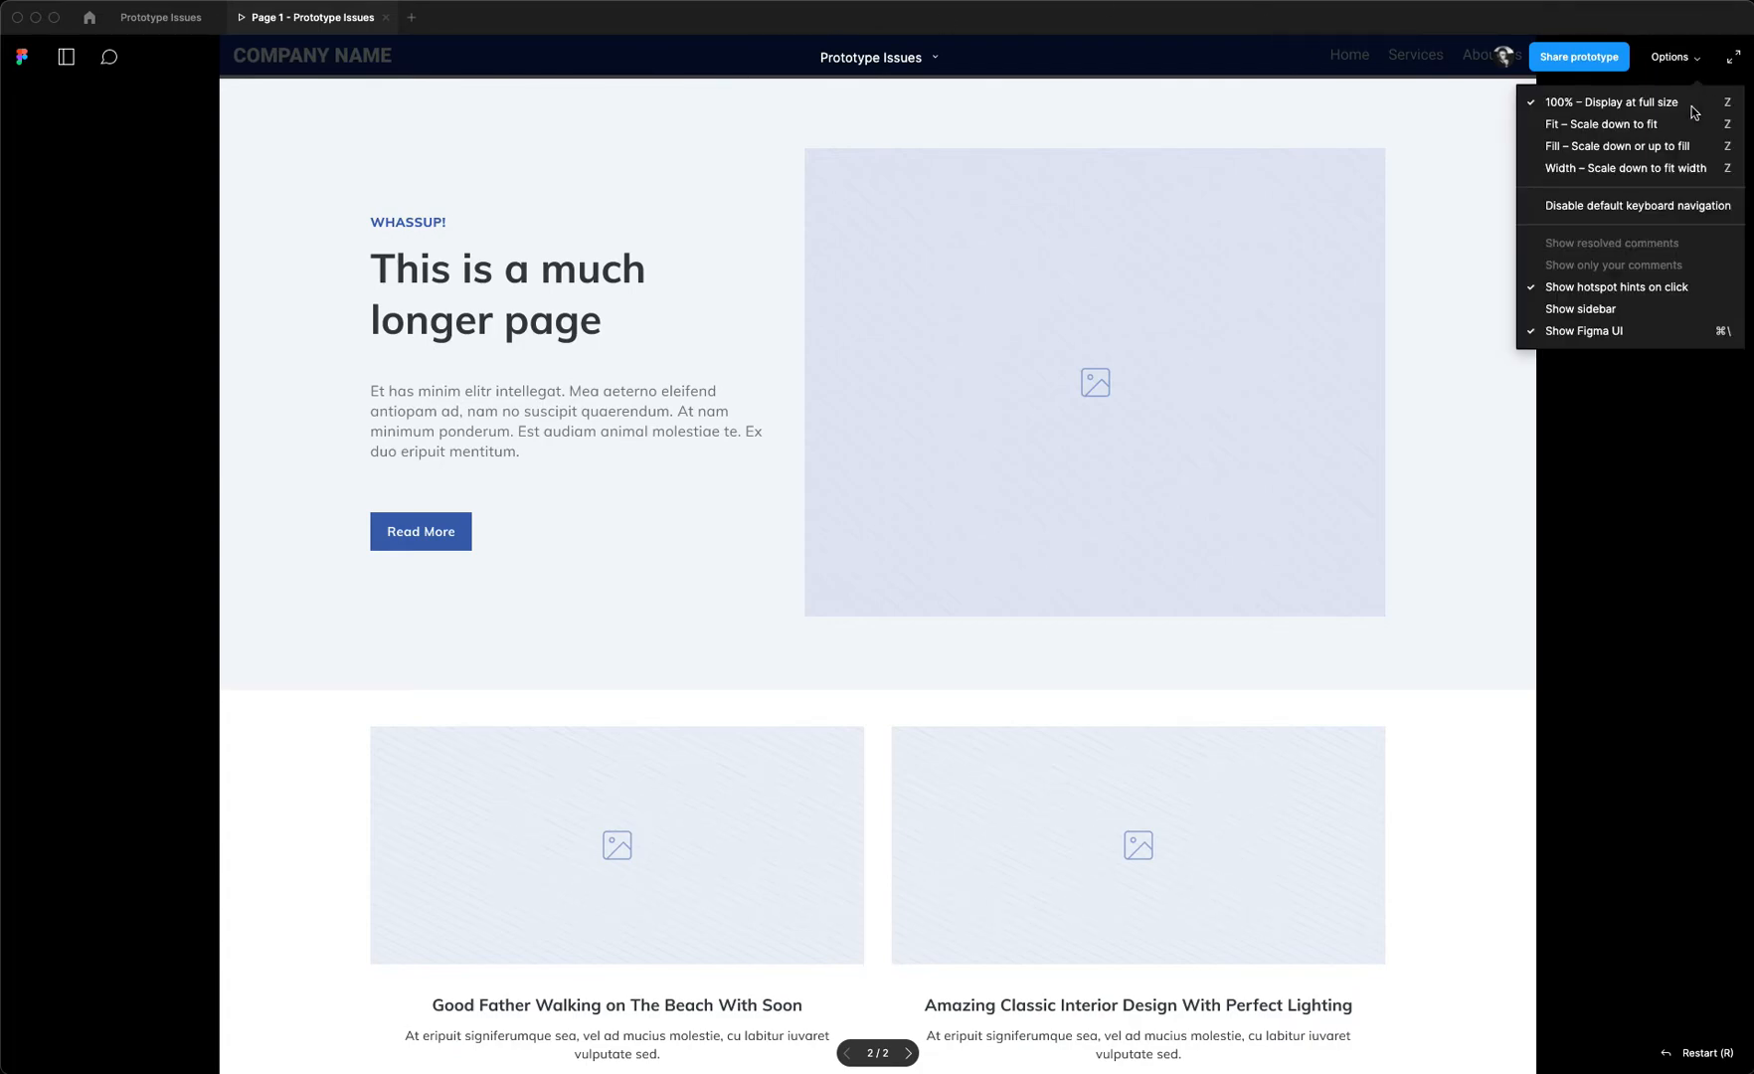
{"action": "left_click", "coordinate": [1583, 330]}
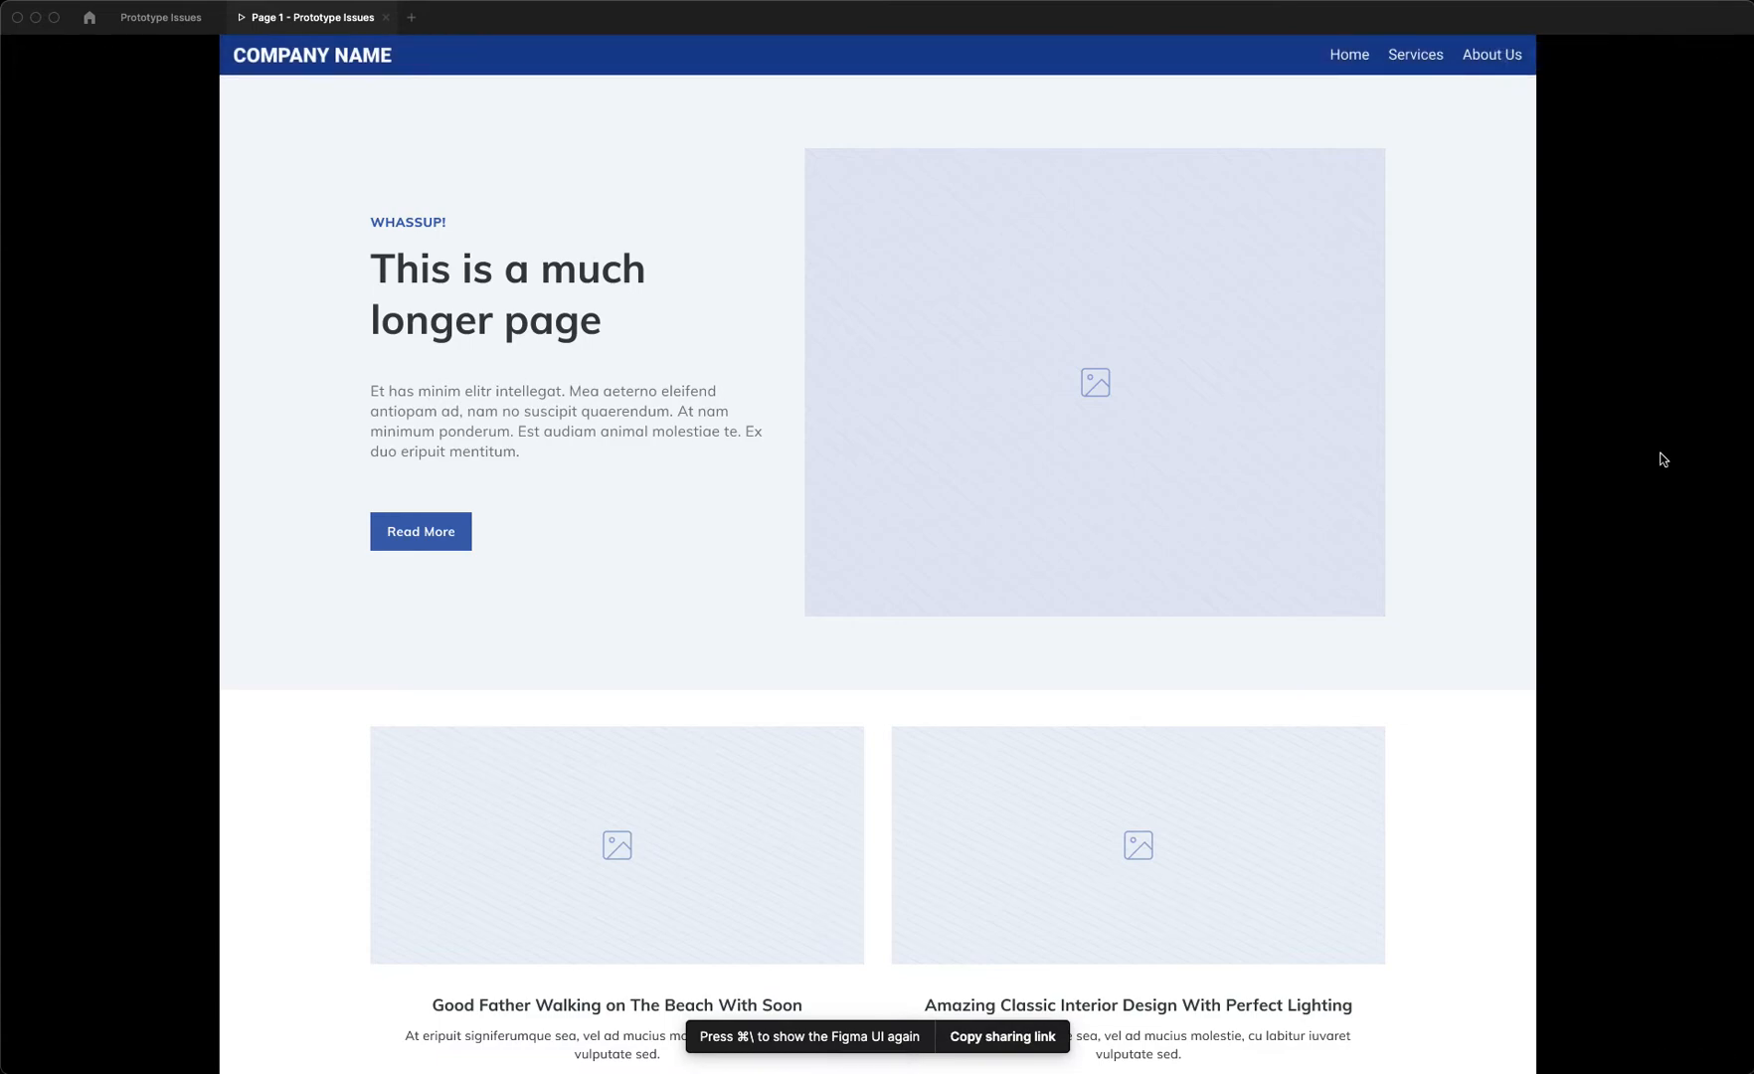
{"action": "mouse_move", "coordinate": [1637, 101]}
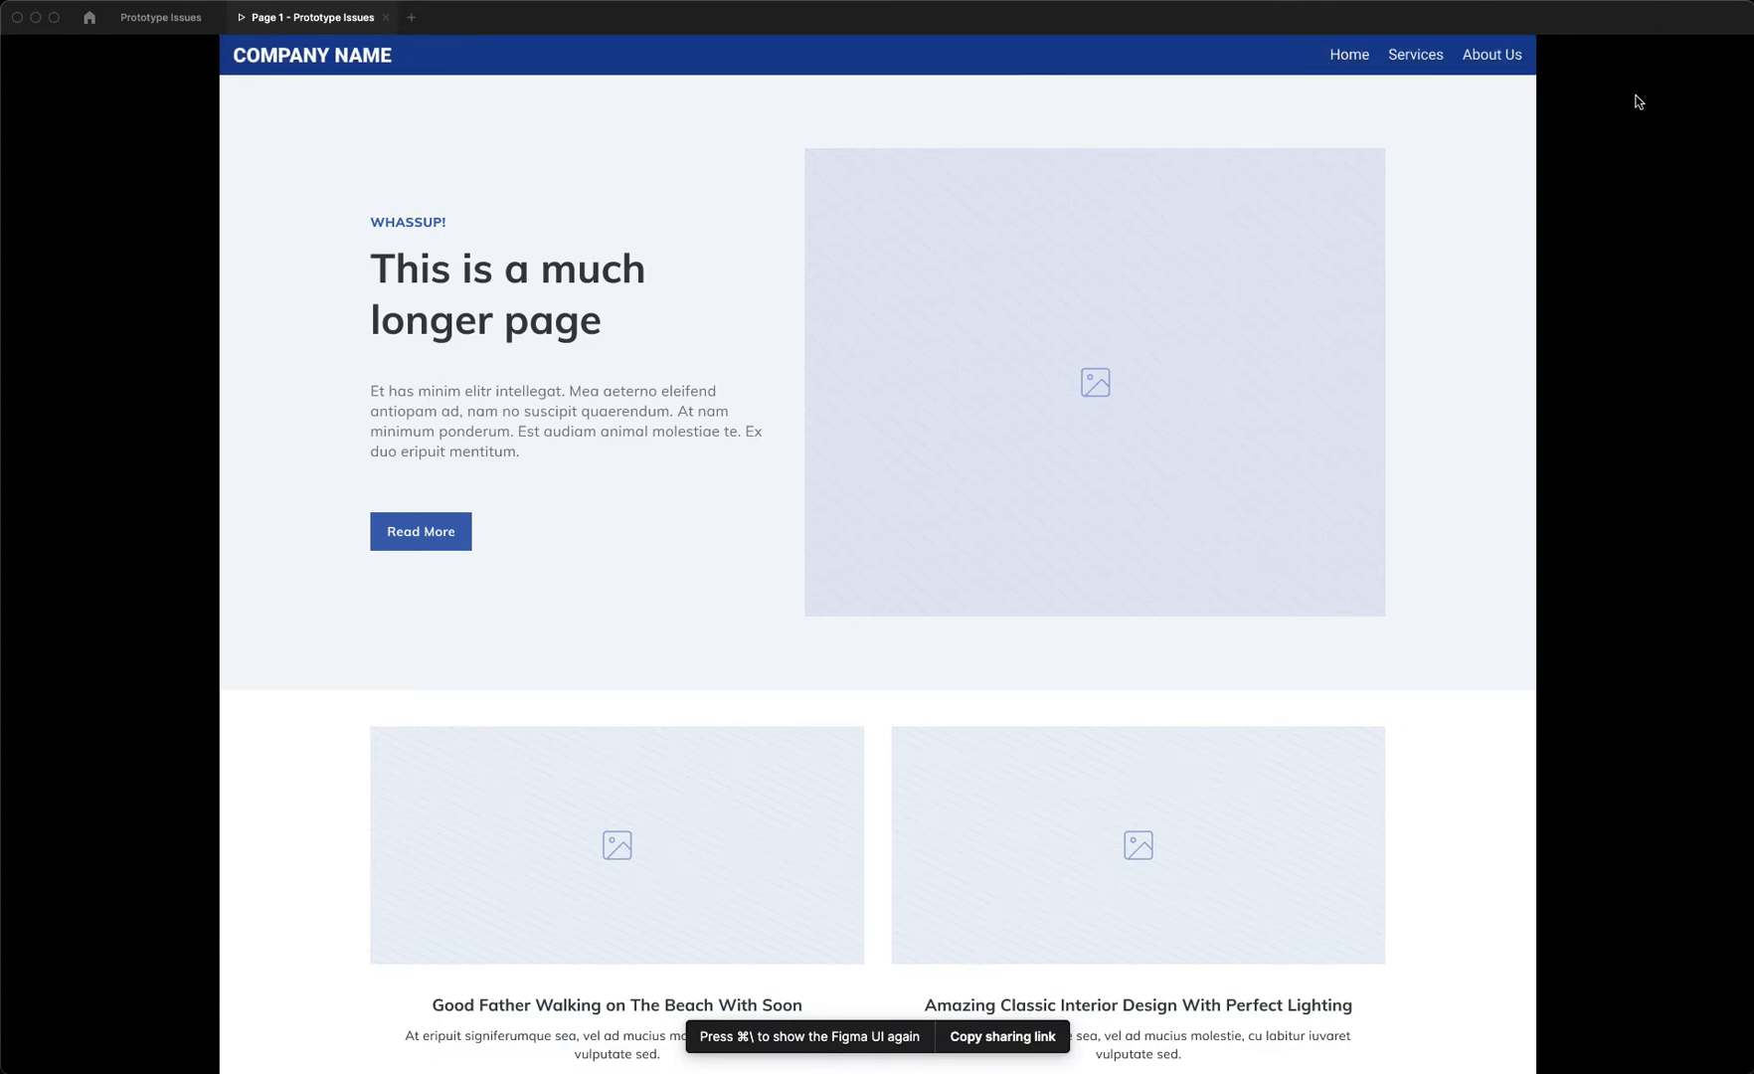
{"action": "mouse_move", "coordinate": [1624, 181]}
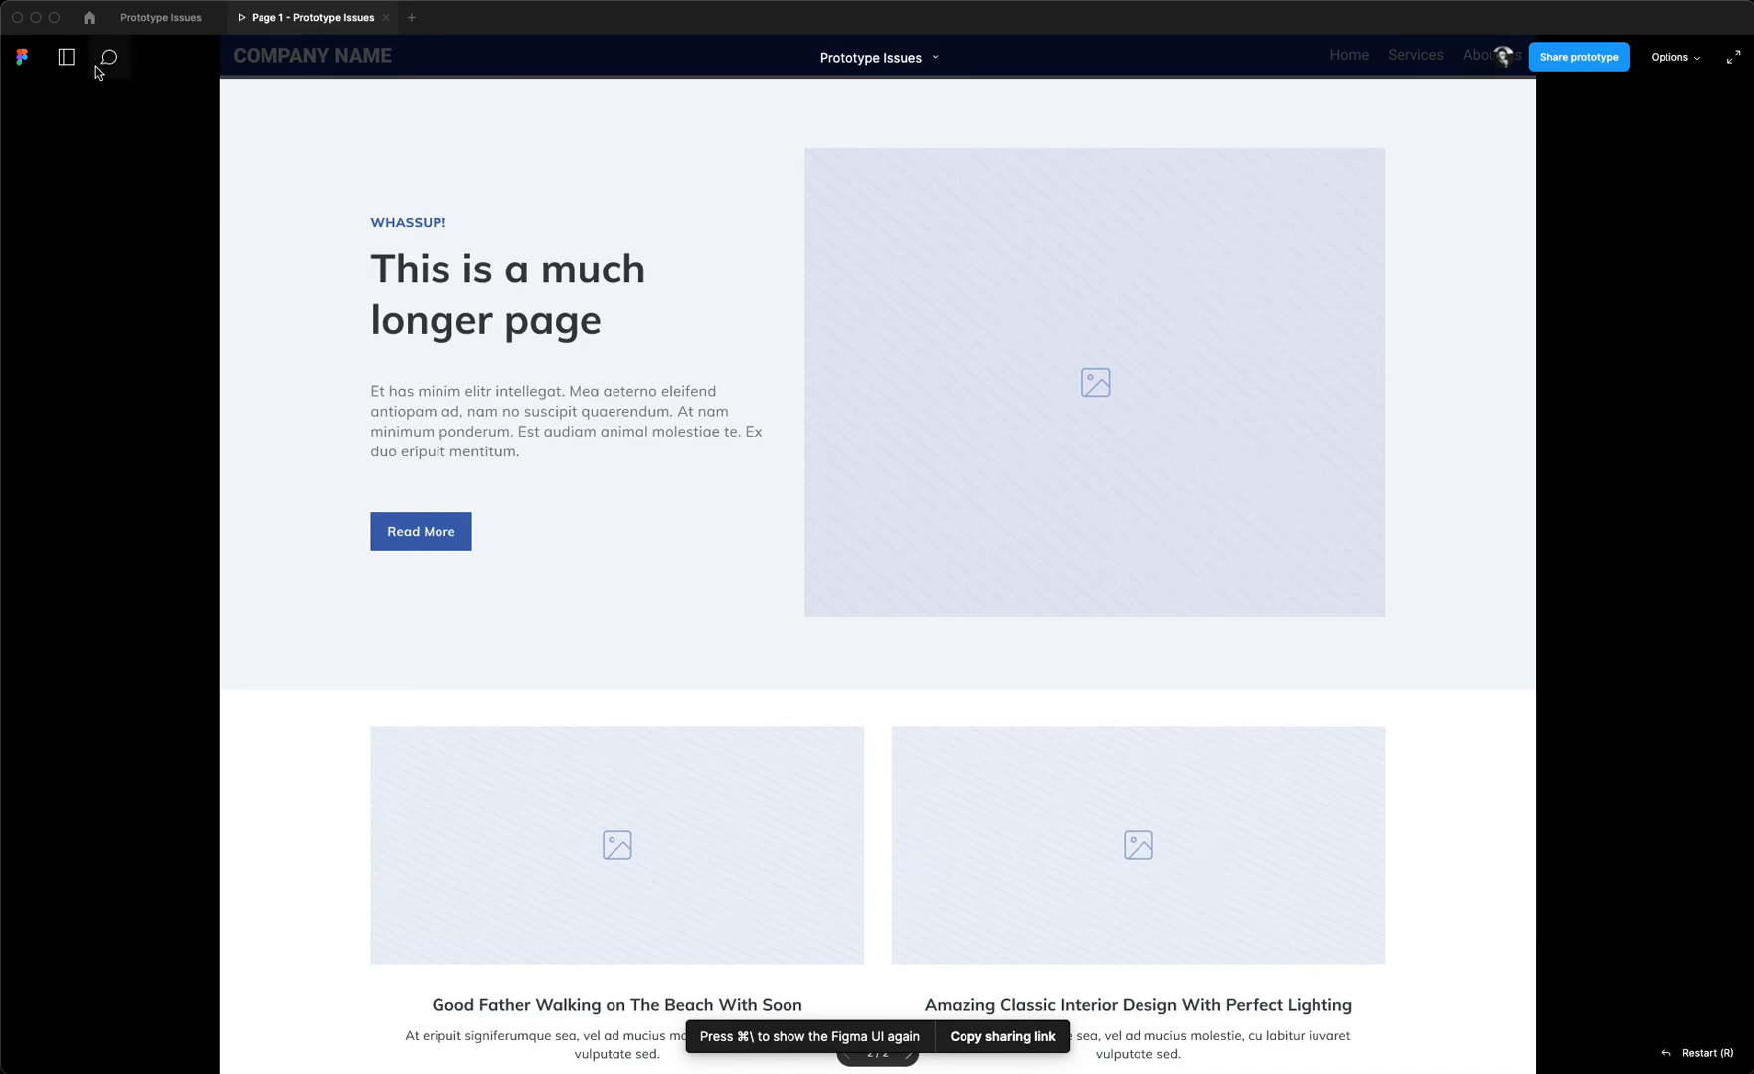
Step: Navigate the prototype back to the Short Page frame
{"action": "left_click", "coordinate": [65, 57]}
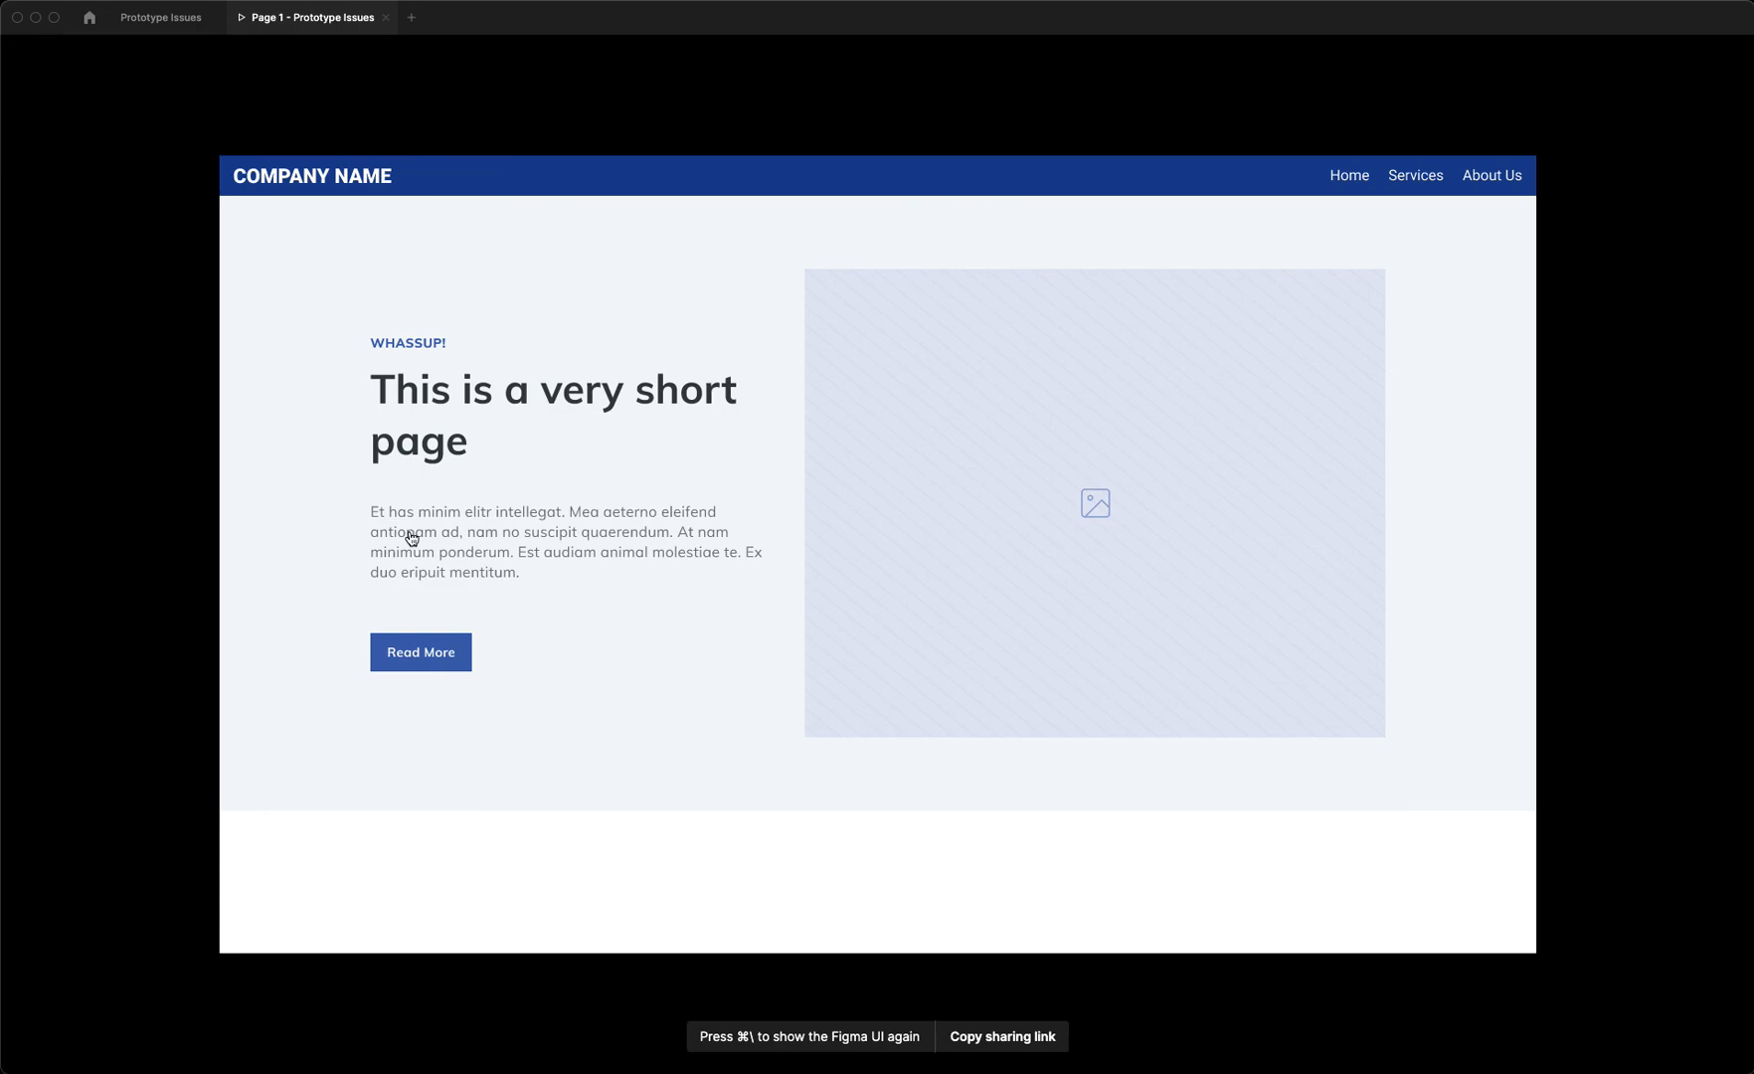
Step: Follow Read More to the Long Page, go back to Short Page, then forward again
{"action": "left_click", "coordinate": [421, 652]}
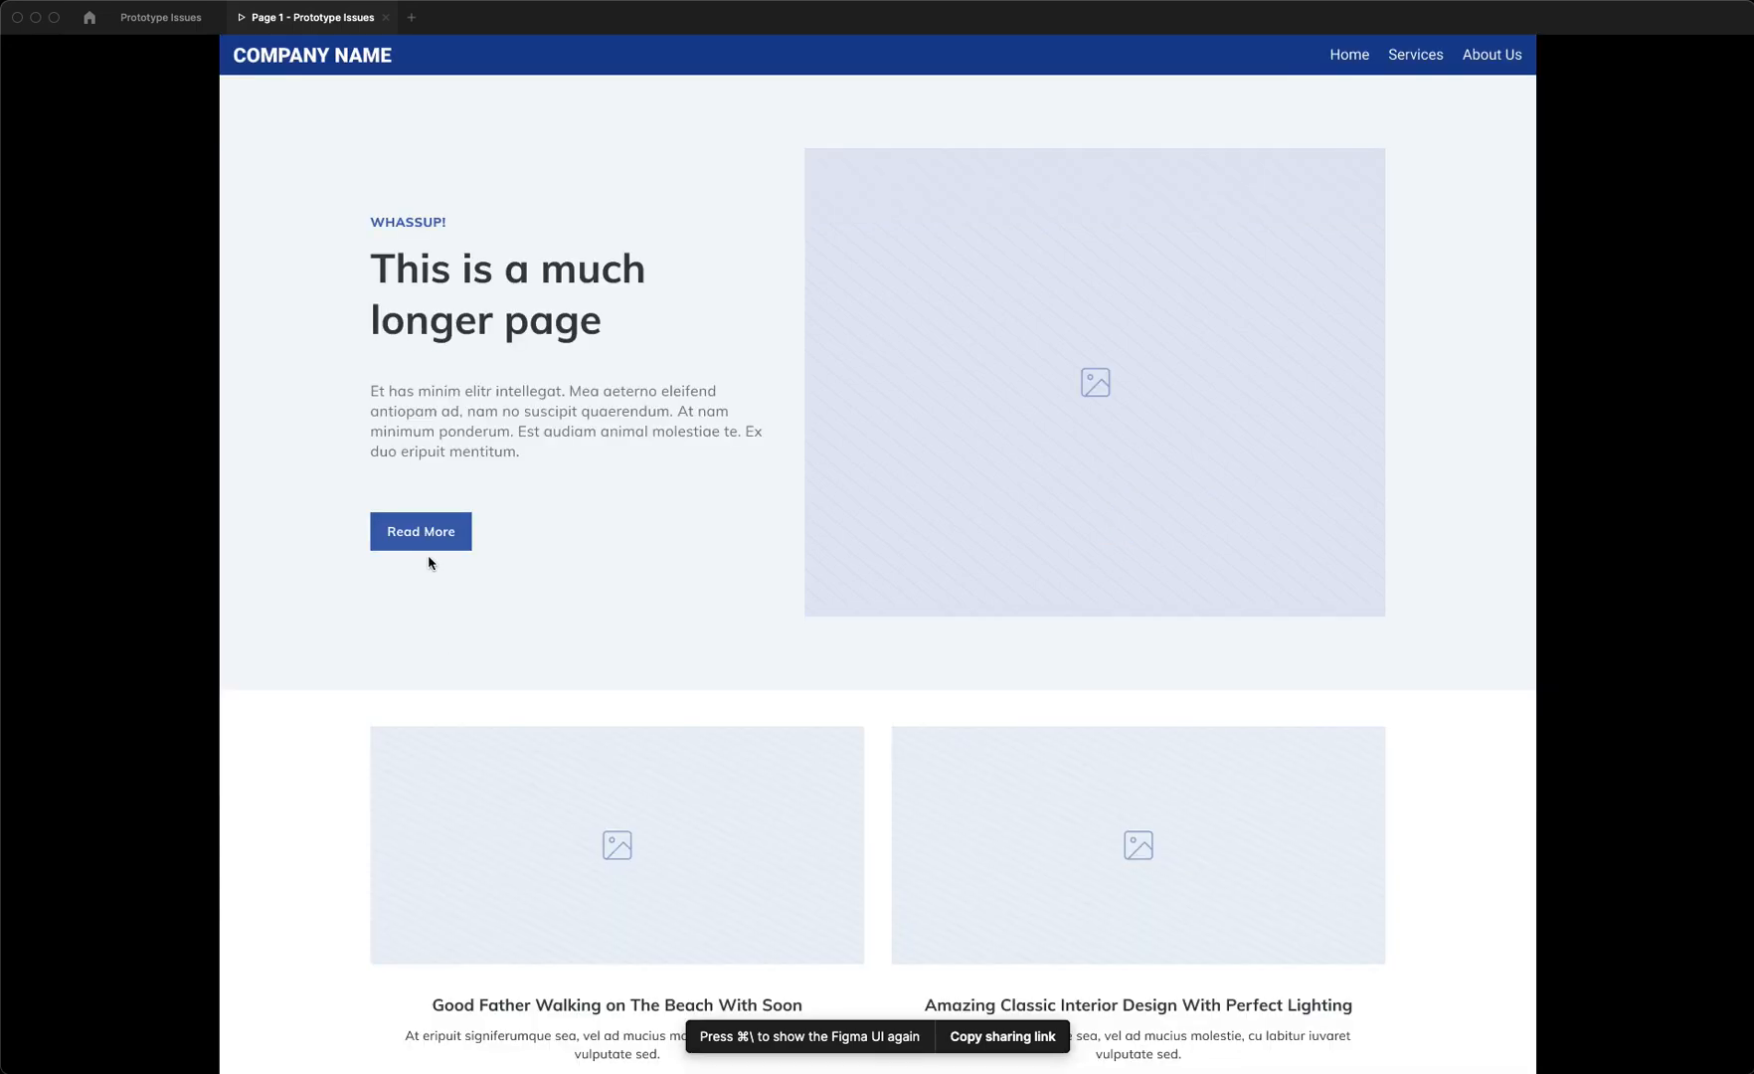
{"action": "left_click", "coordinate": [421, 531]}
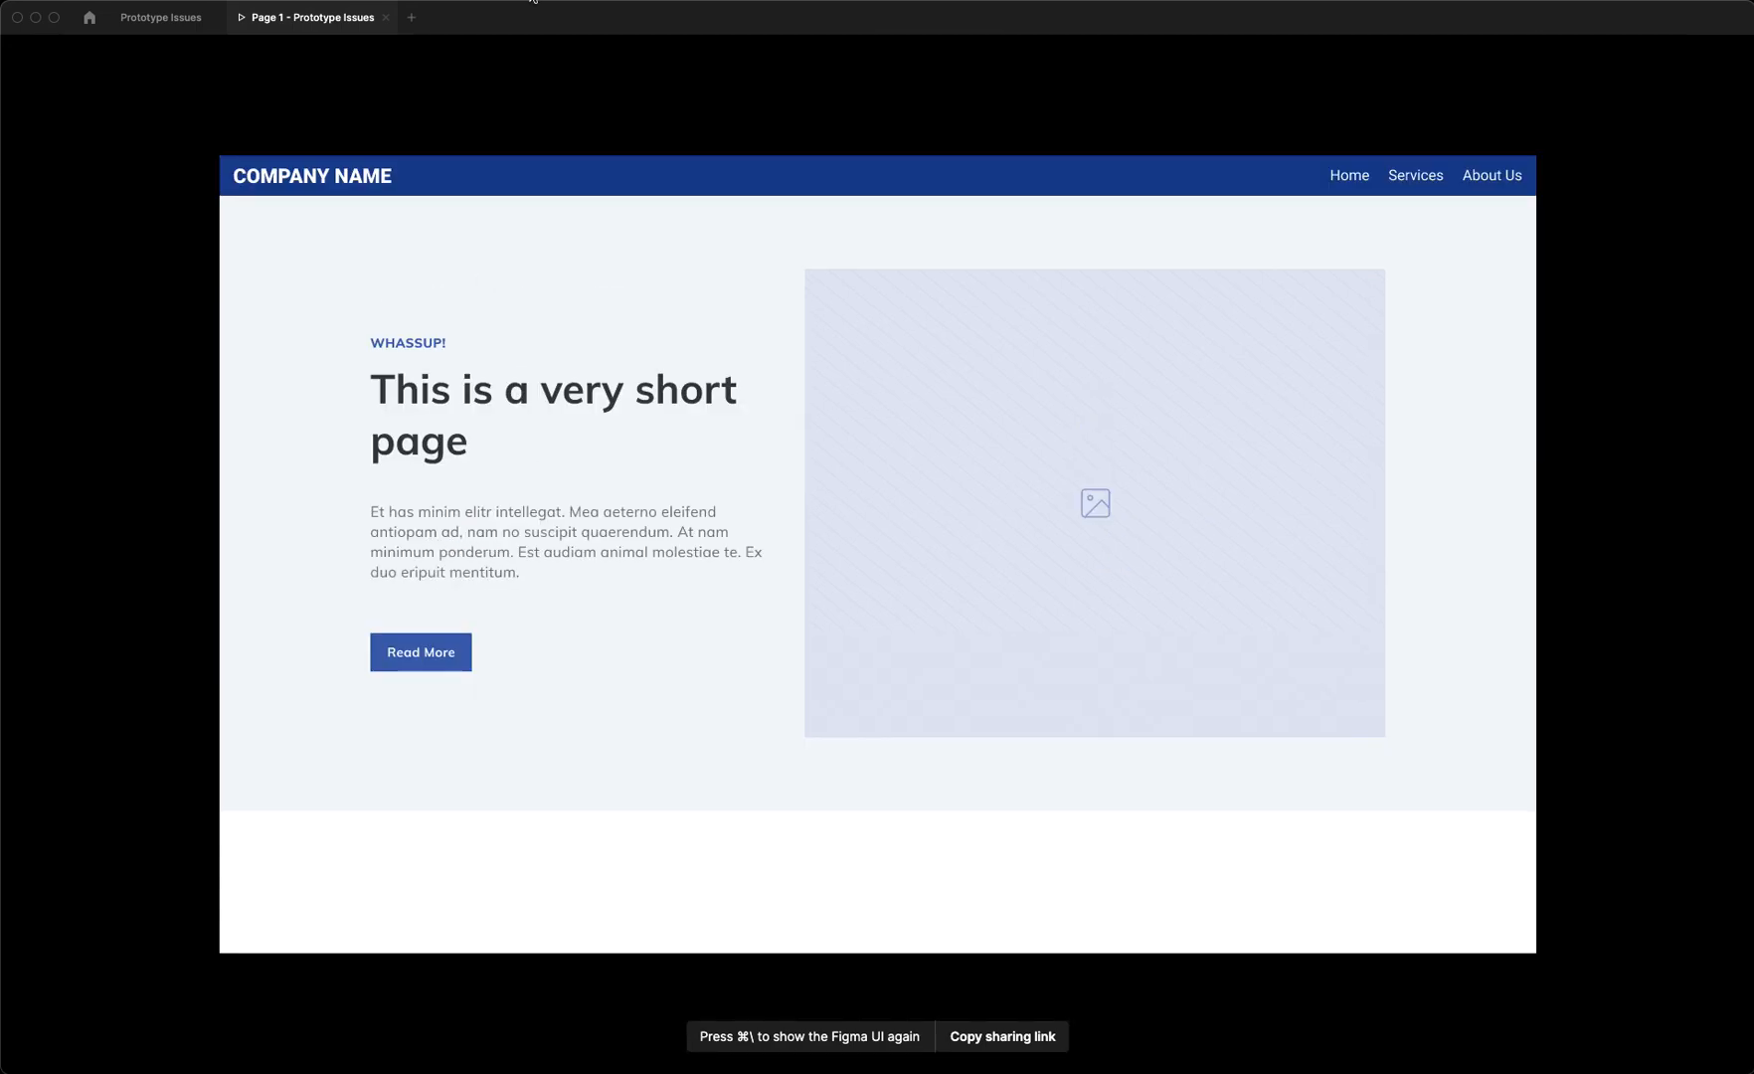
{"action": "left_click", "coordinate": [421, 652]}
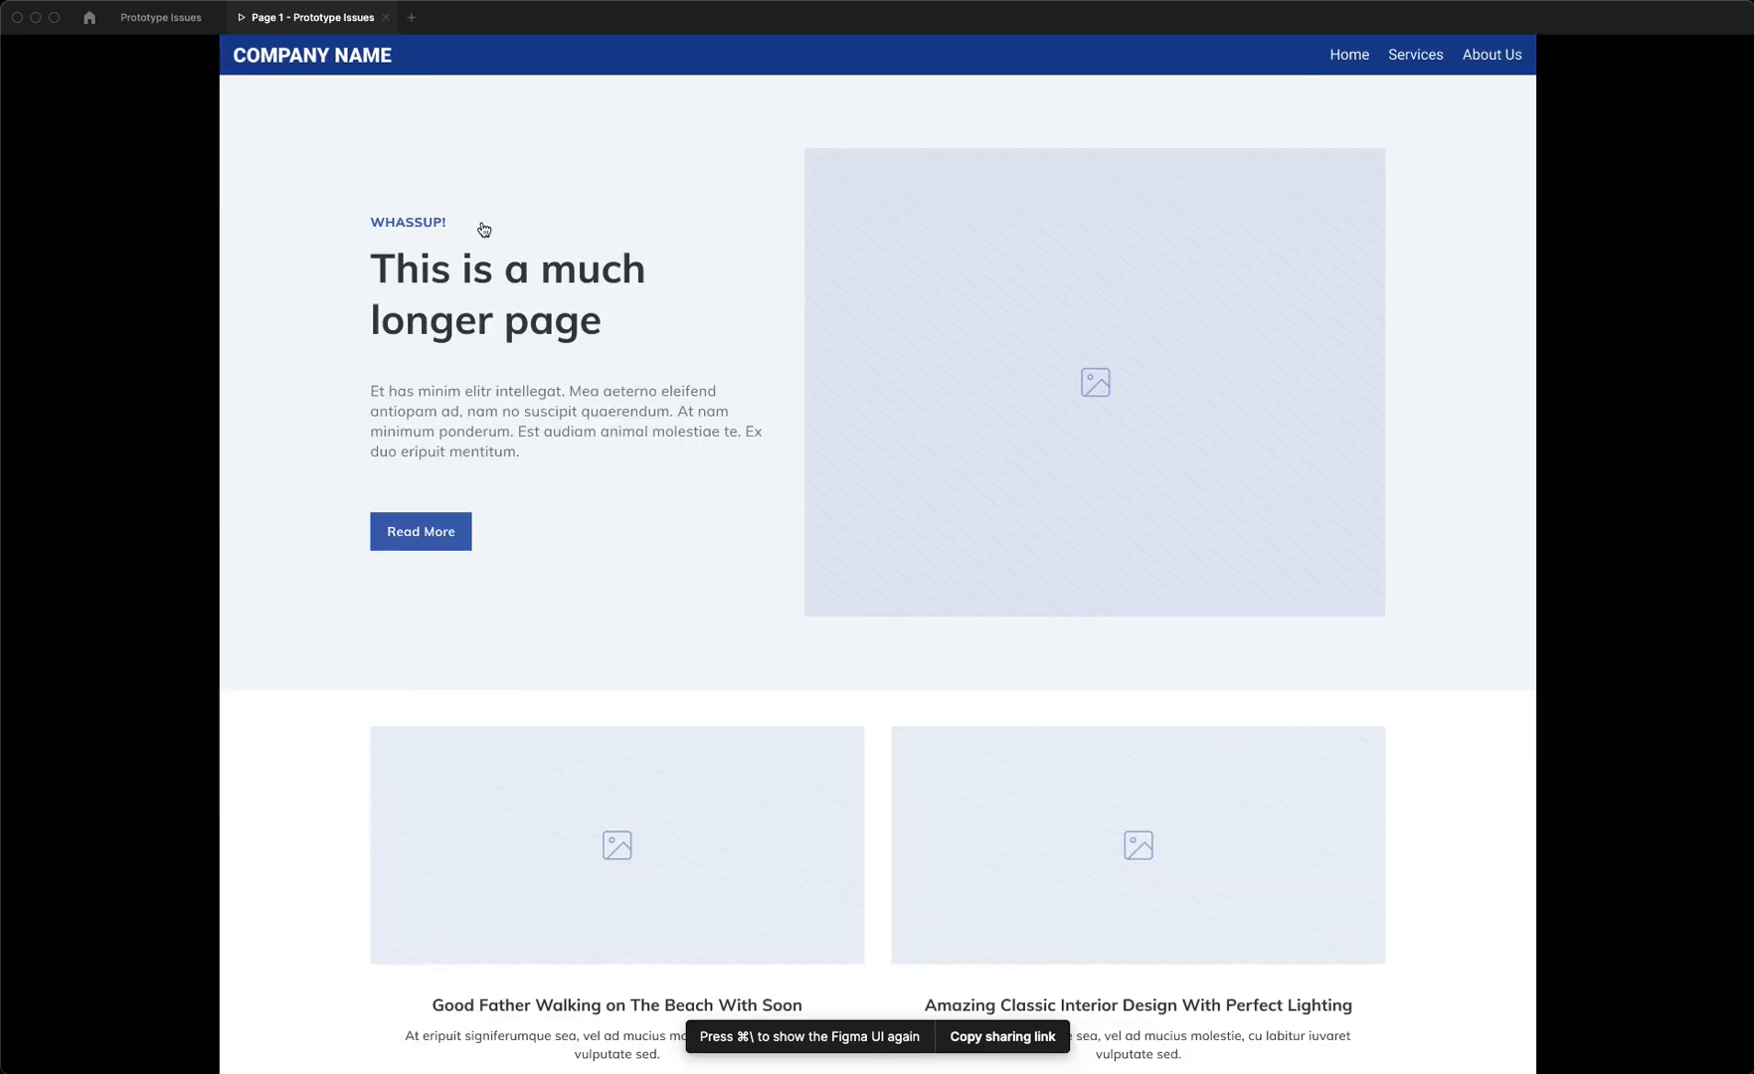